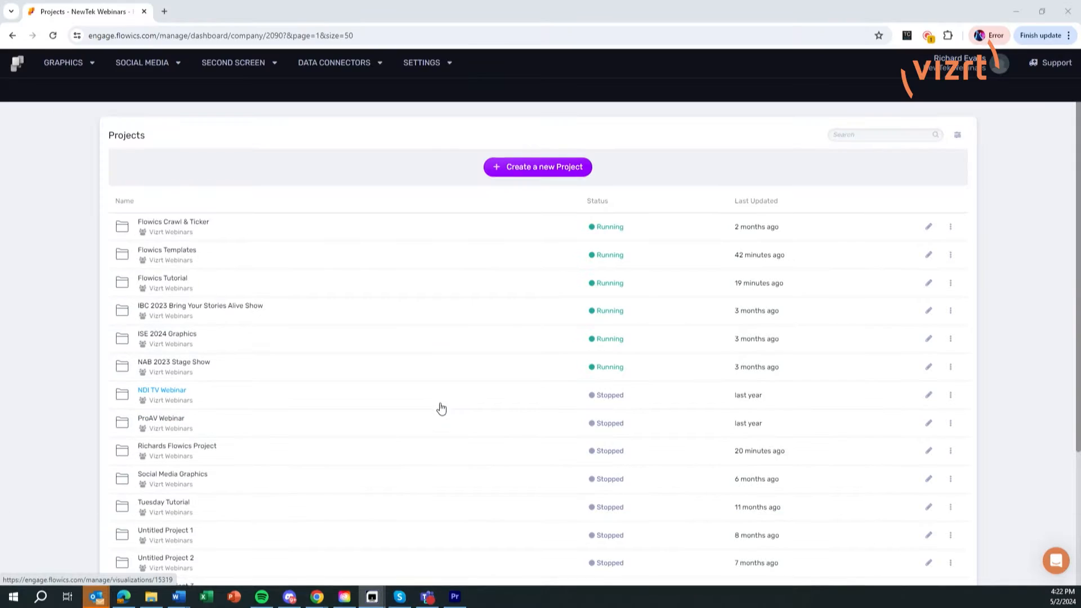
mouse_move(436, 403)
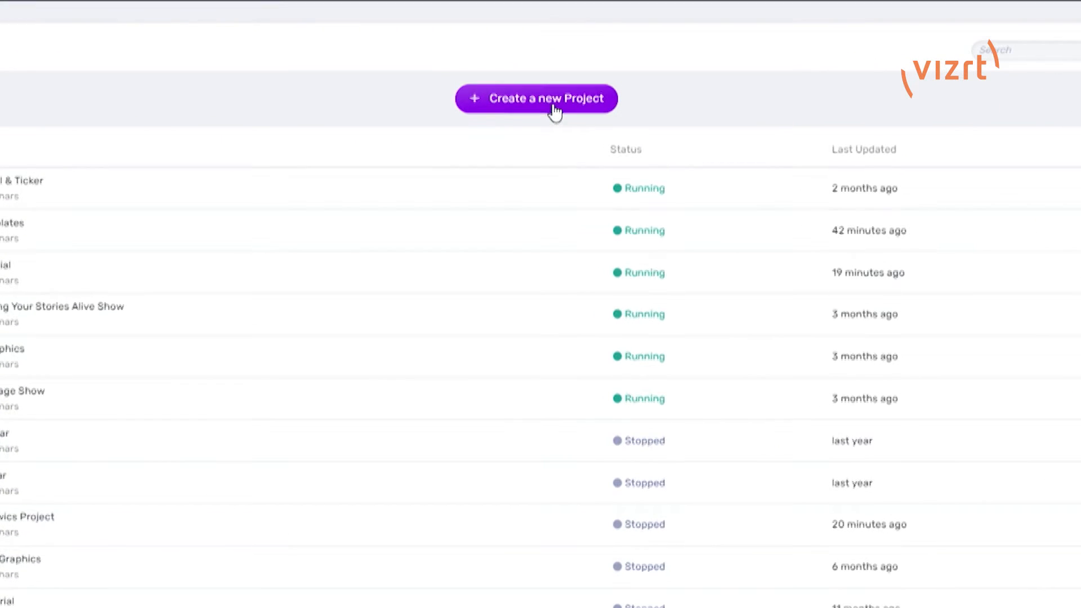
Create a new project and rename it 'I dunno'.
click(536, 98)
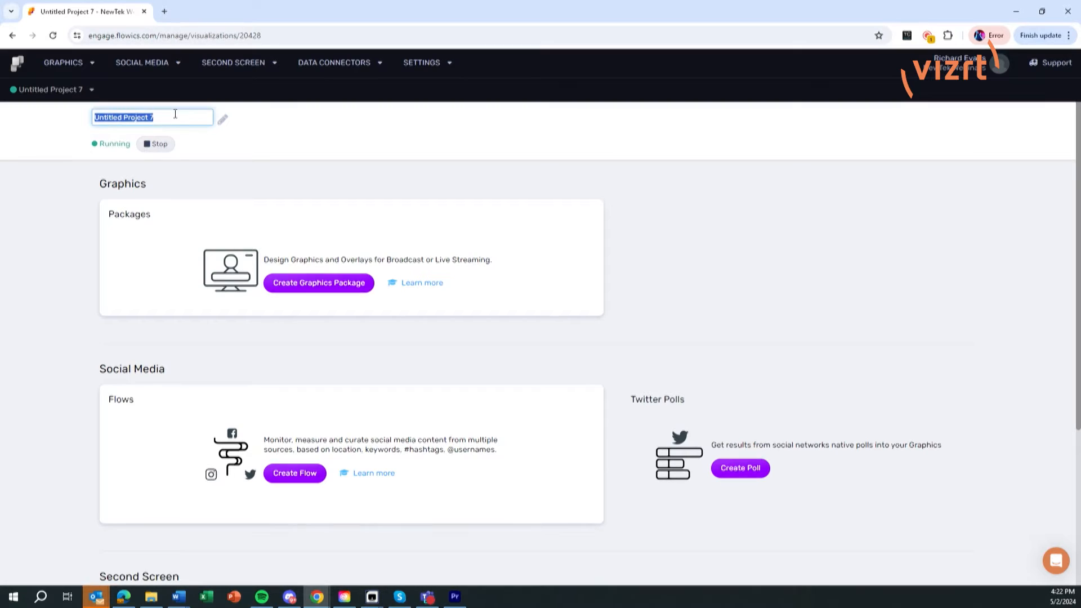
text(I dunno)
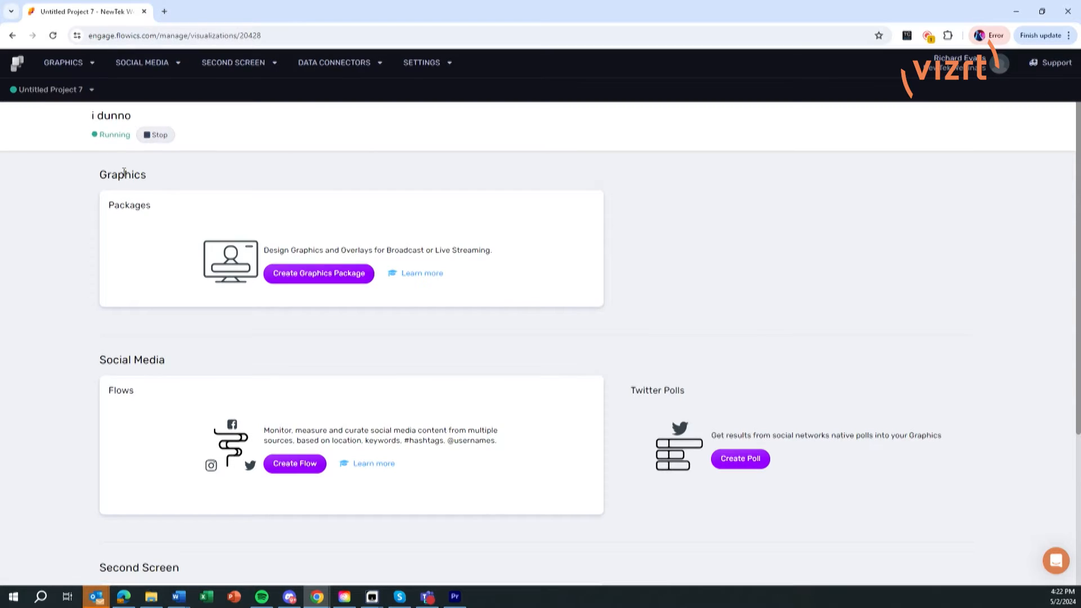
mouse_move(317, 273)
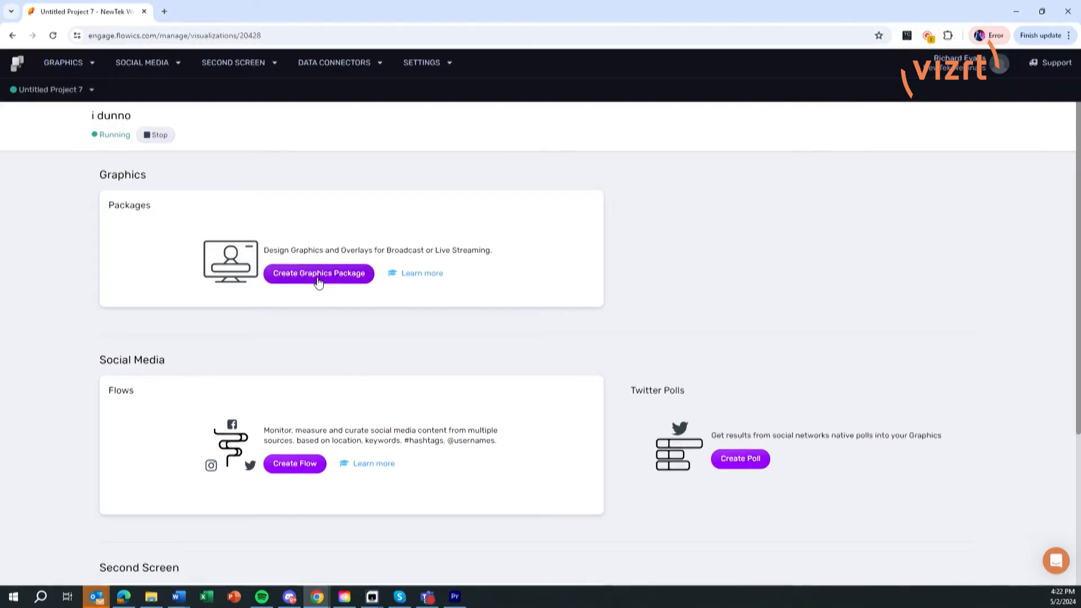
Start a new graphics package so the 133-template gallery with filters appears.
click(317, 273)
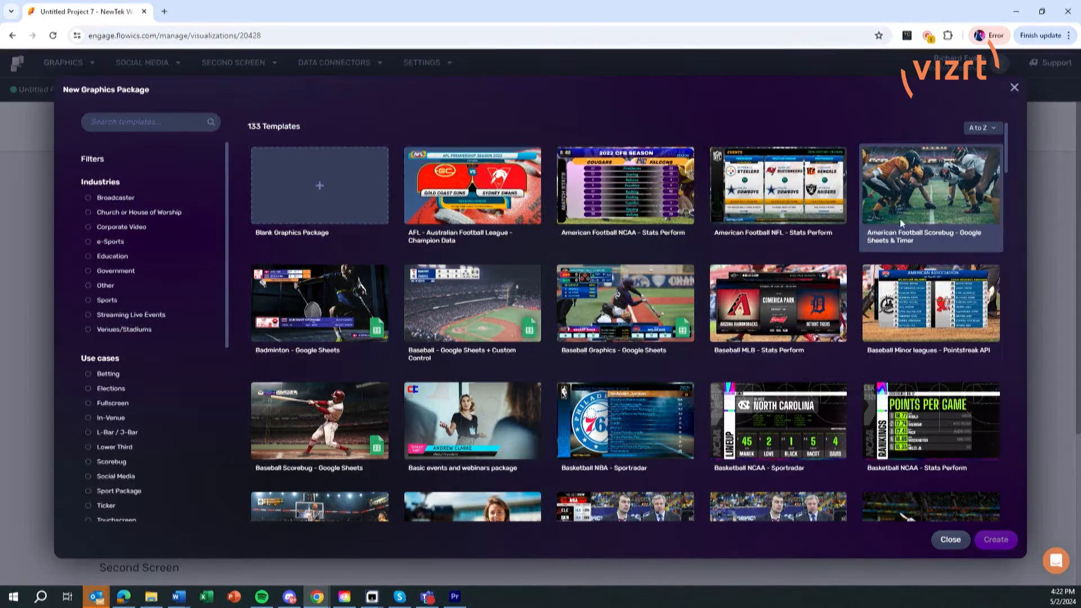
mouse_move(777, 302)
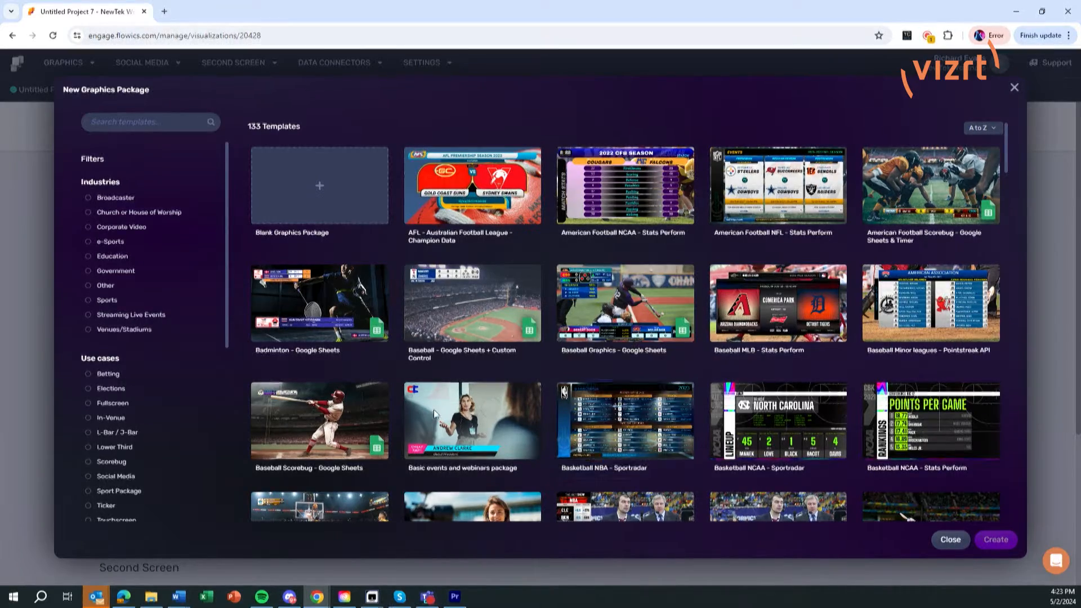
mouse_move(351, 419)
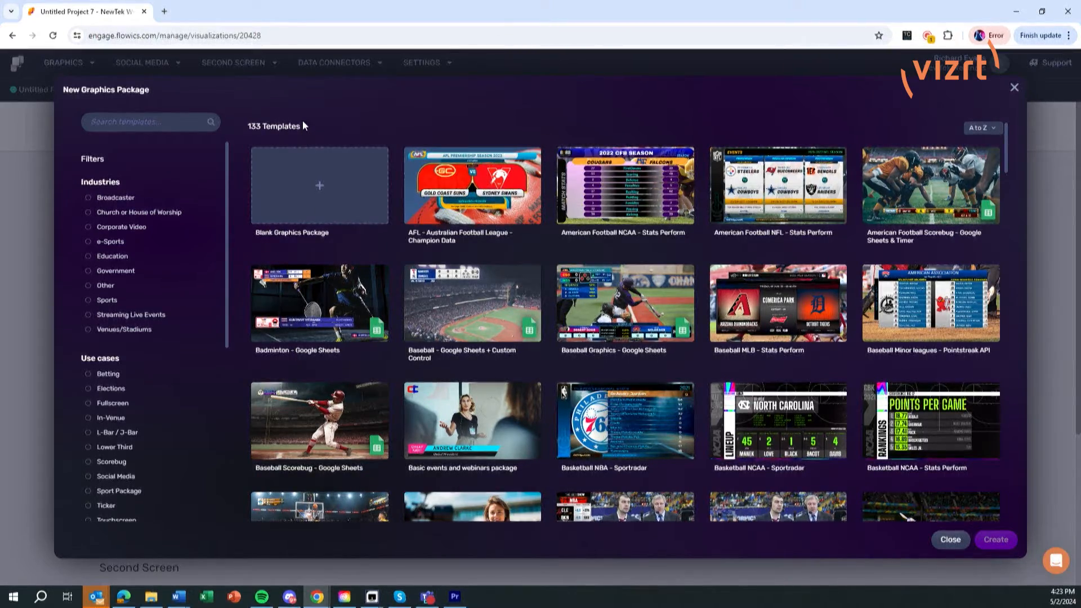
mouse_move(165, 150)
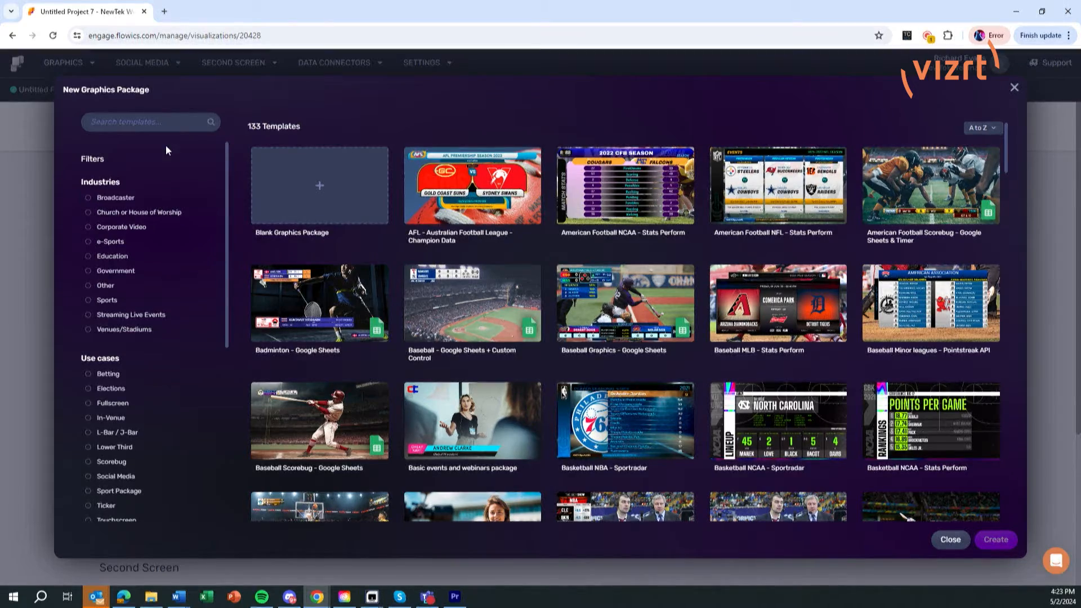
click(146, 121)
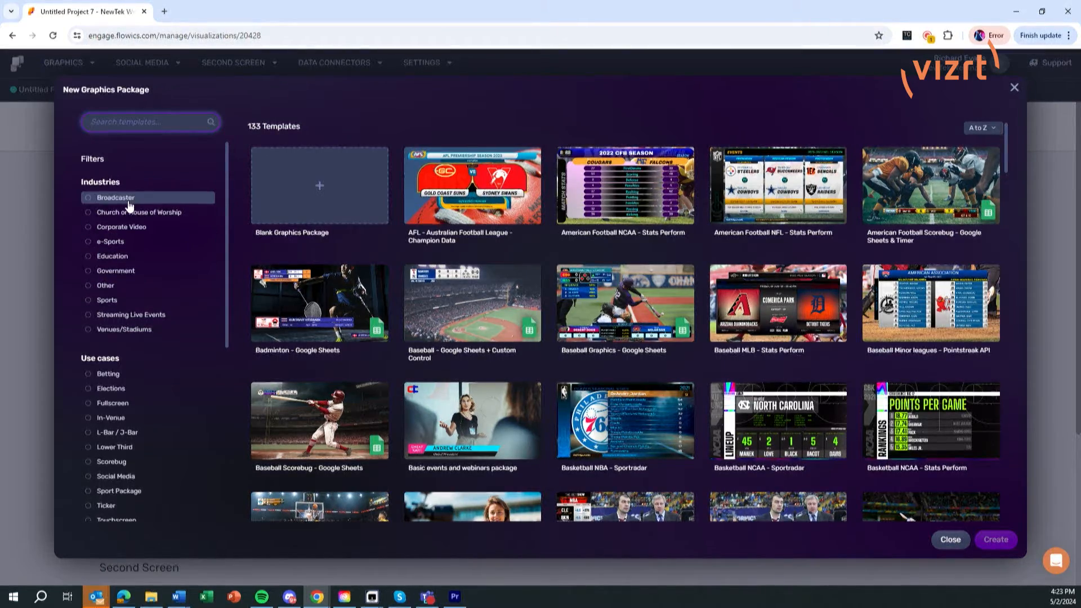
click(116, 198)
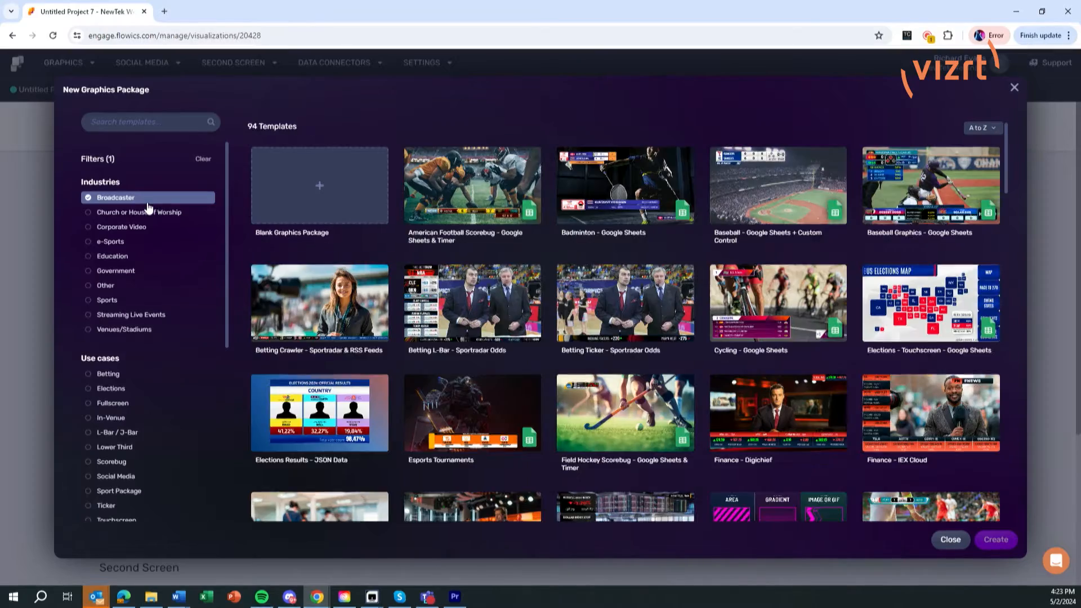
mouse_move(472, 413)
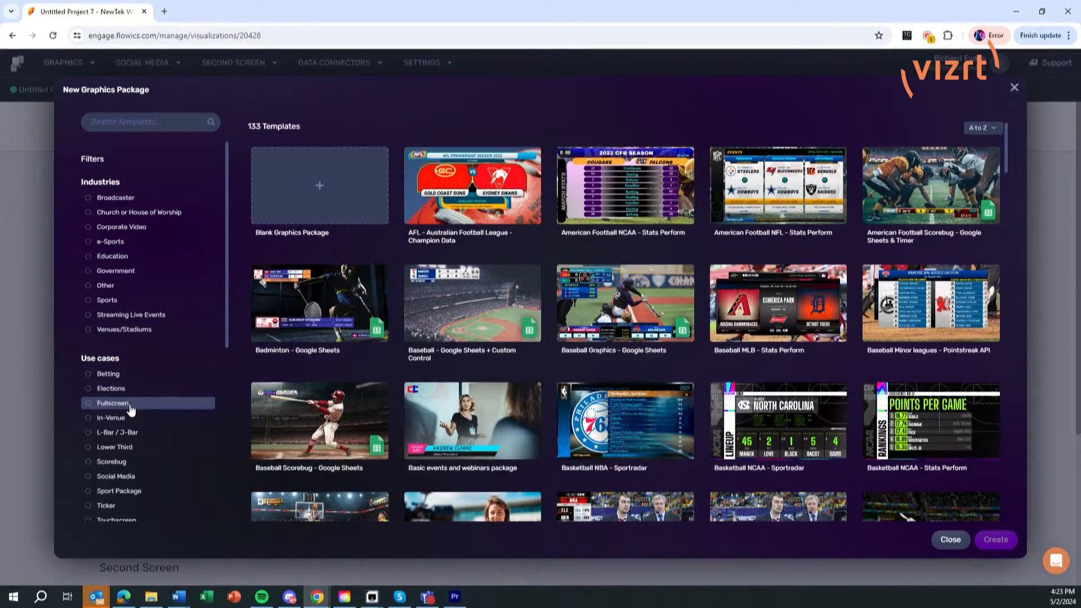
click(113, 403)
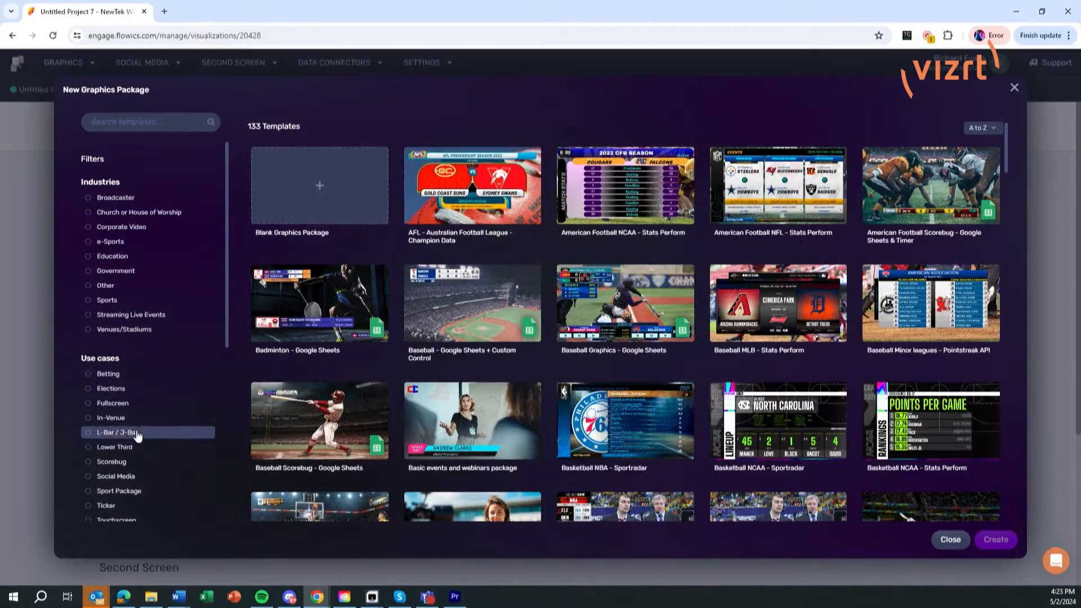
click(111, 462)
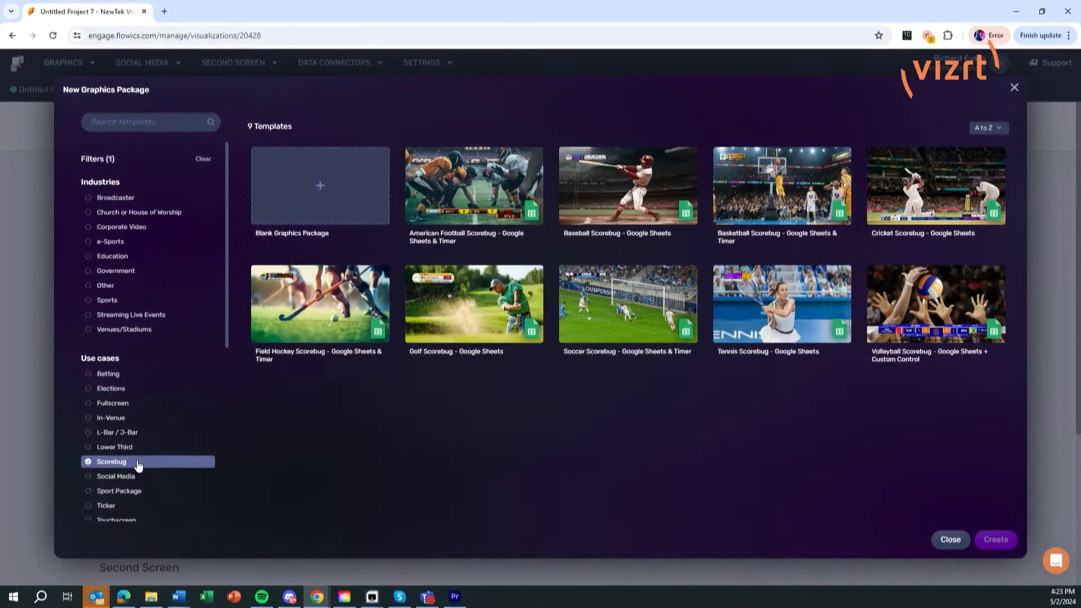
click(111, 461)
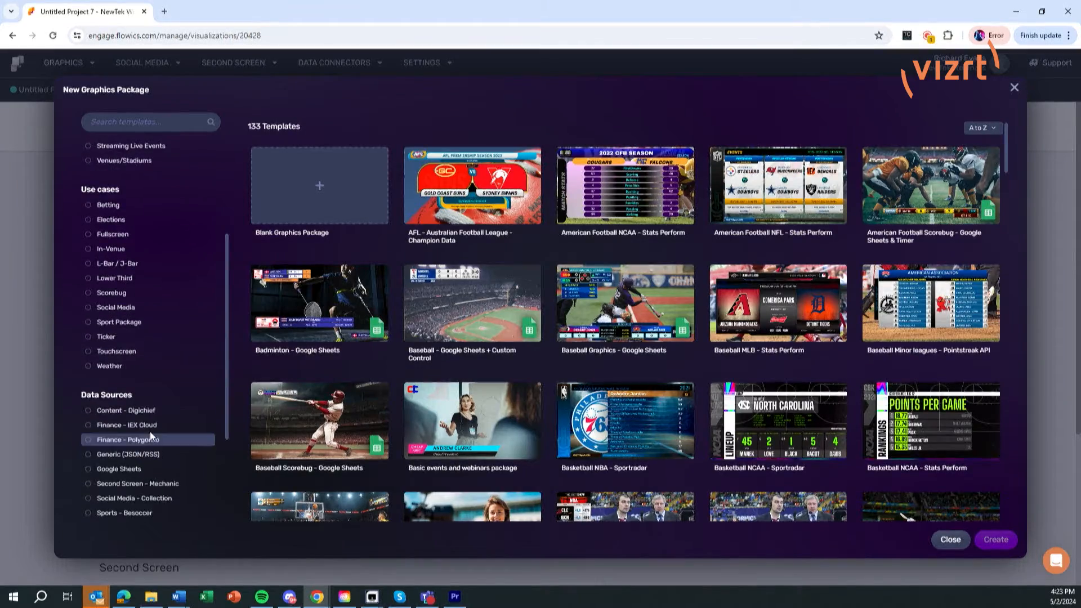
click(126, 410)
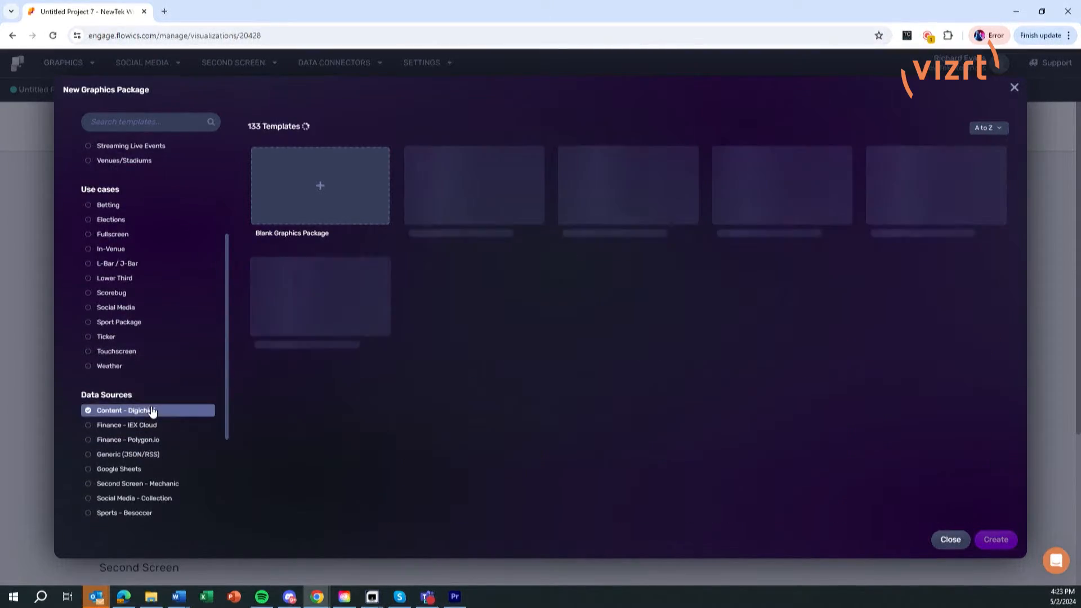
click(127, 410)
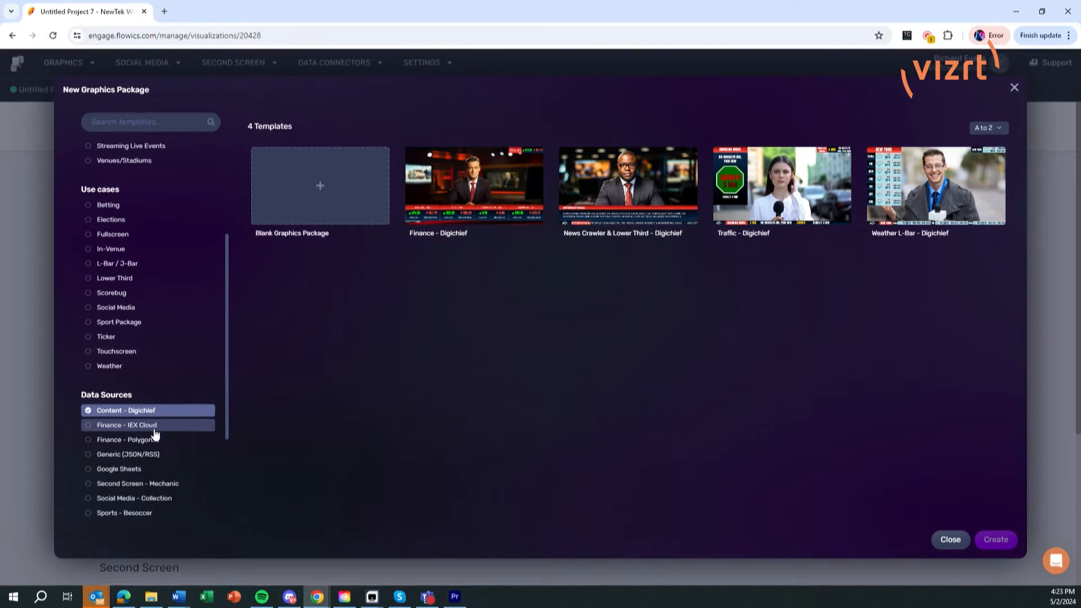
click(128, 425)
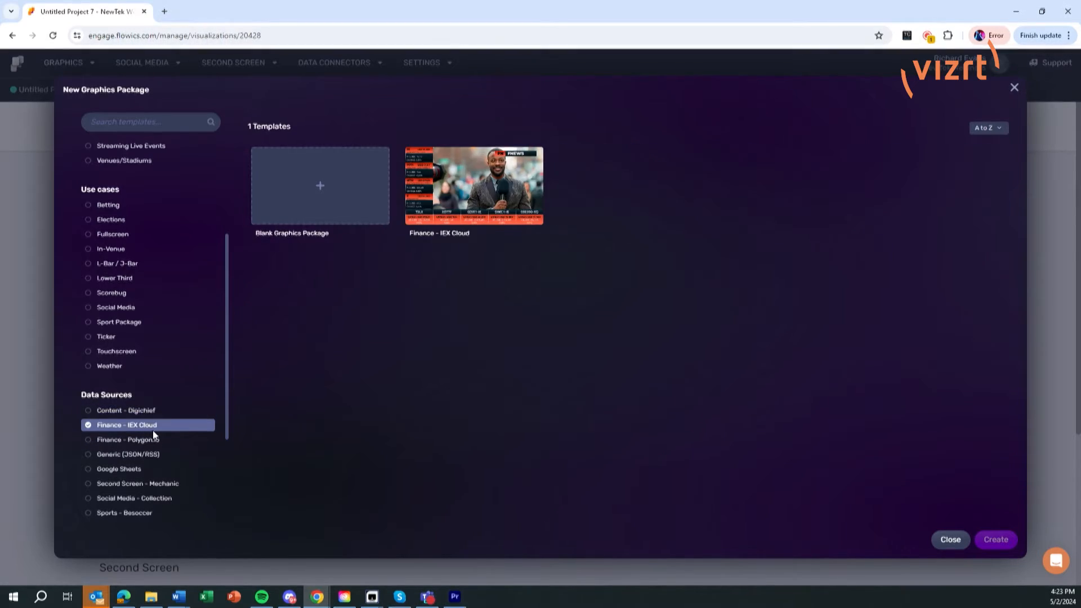
click(128, 424)
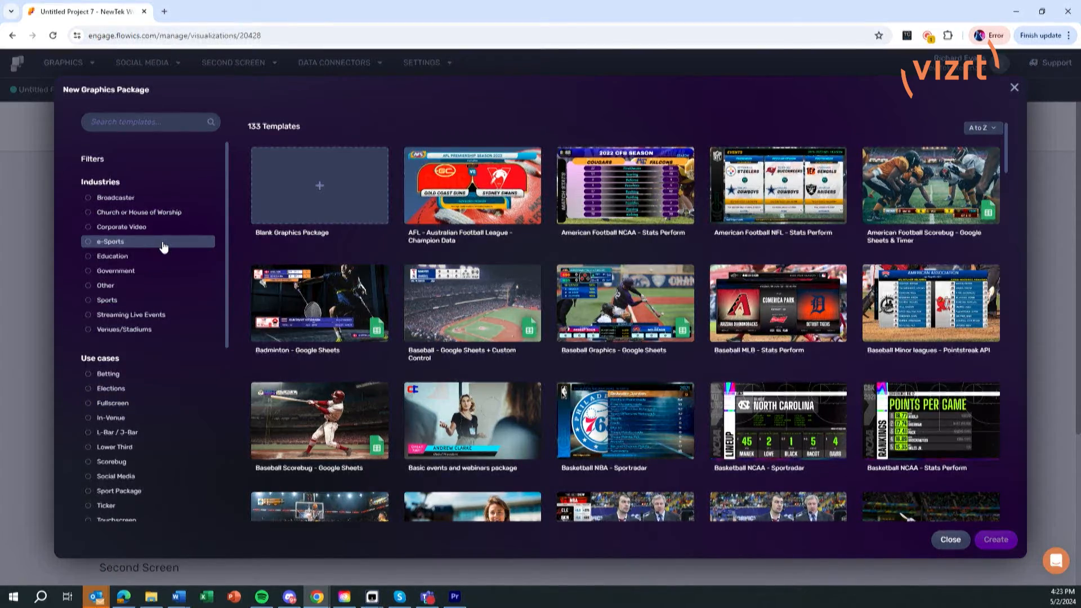
Filter to e-Sports and create a package from the Flowics Tutorial - Features Showcase template.
click(87, 241)
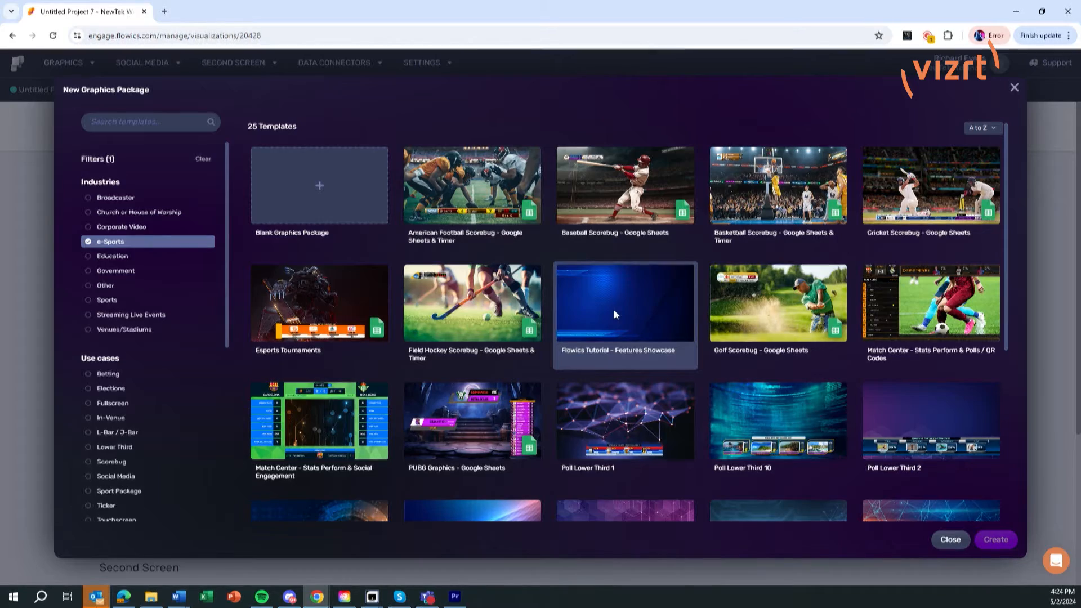
click(624, 303)
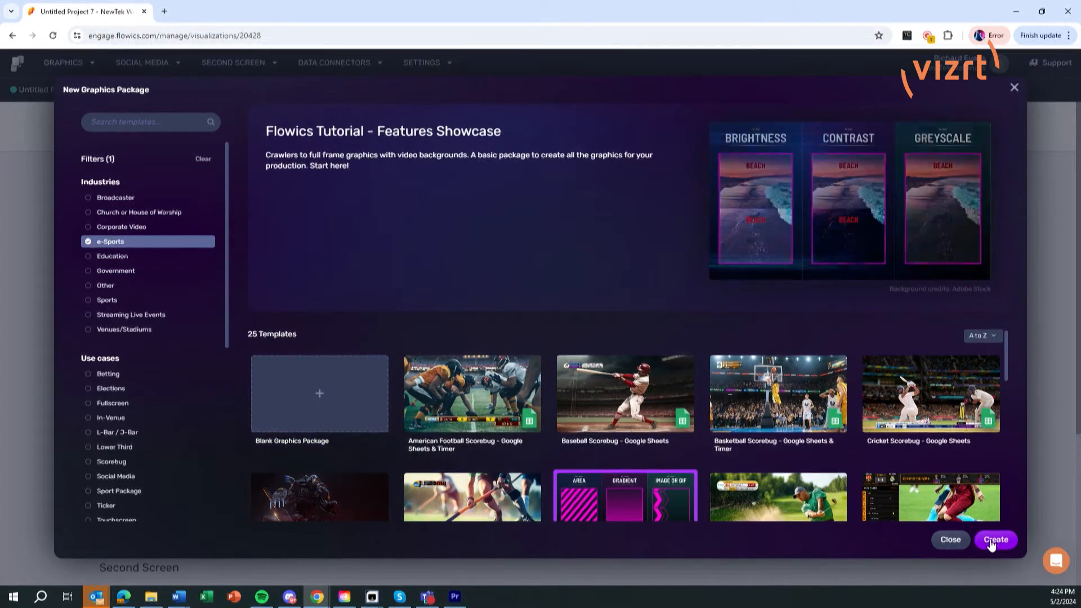
click(995, 539)
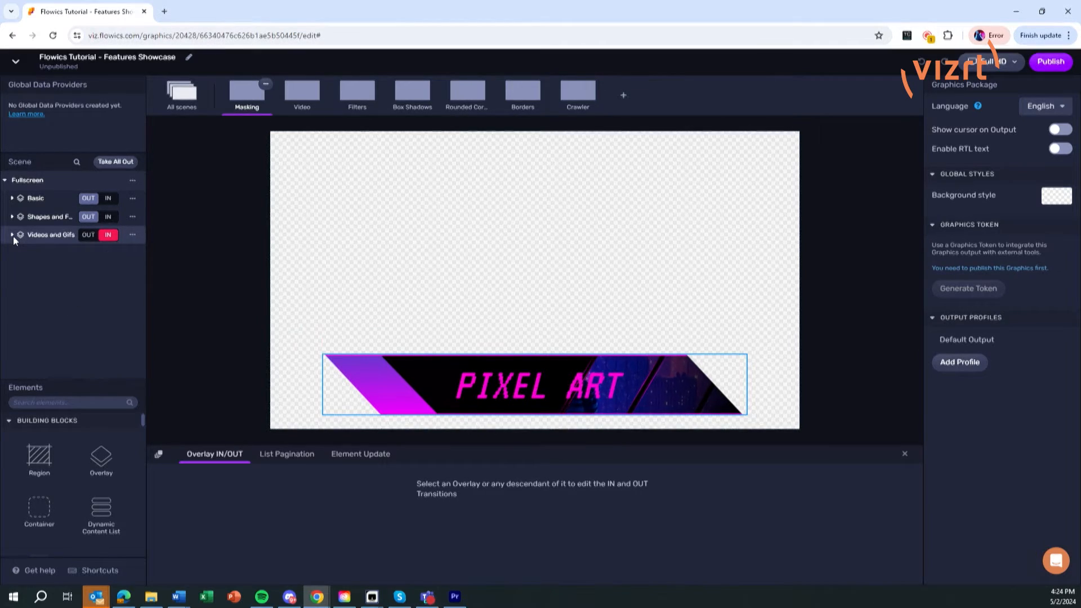
Select the banner's Question text layer and replace 'PIXEL ART' with 'RICHARD'.
click(12, 234)
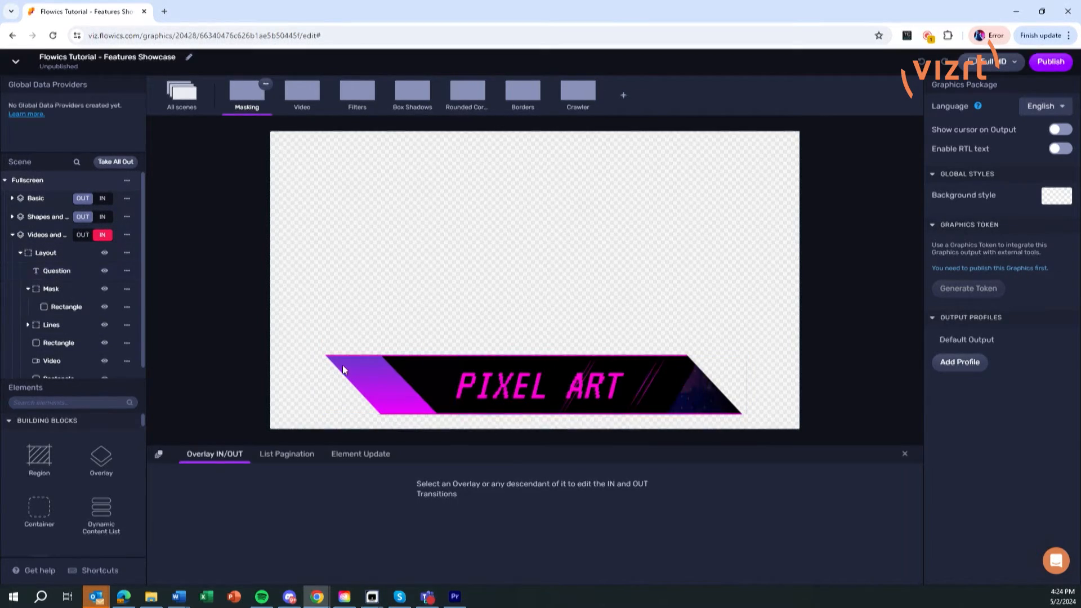
click(66, 307)
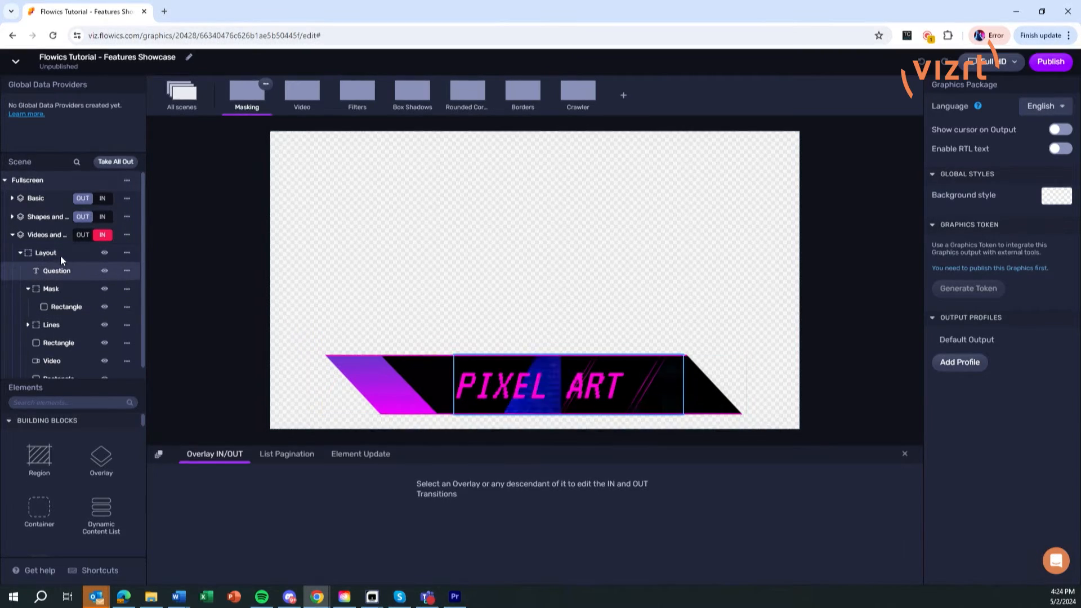
click(51, 288)
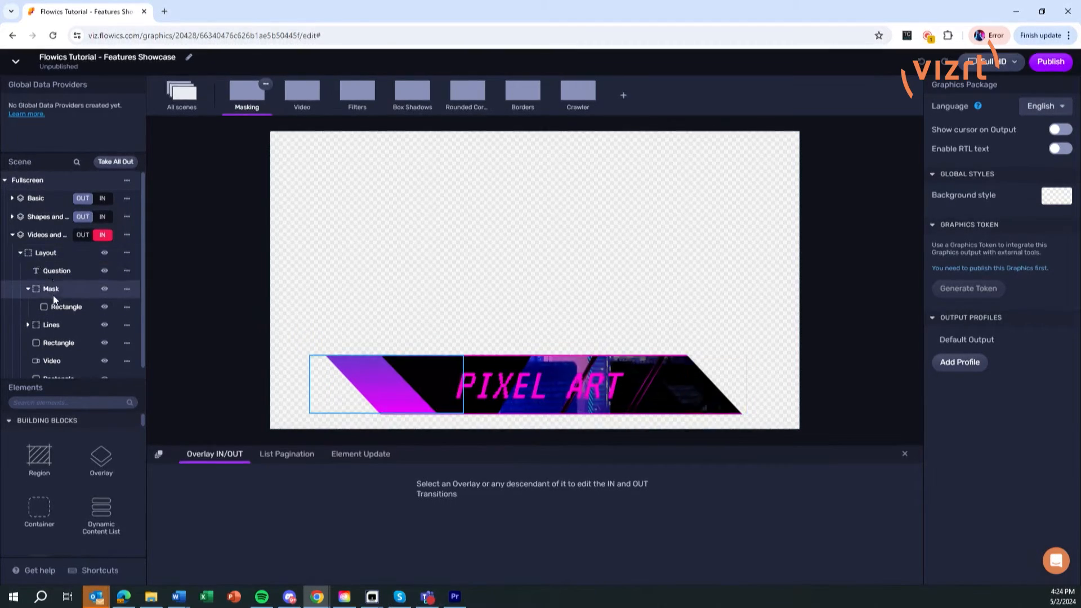
click(56, 270)
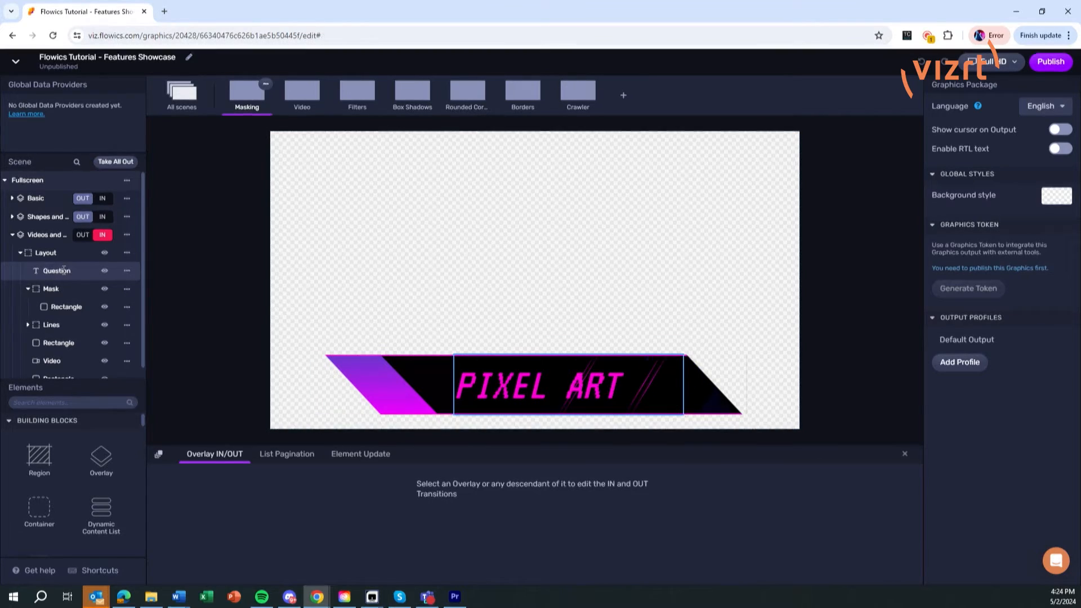
click(56, 270)
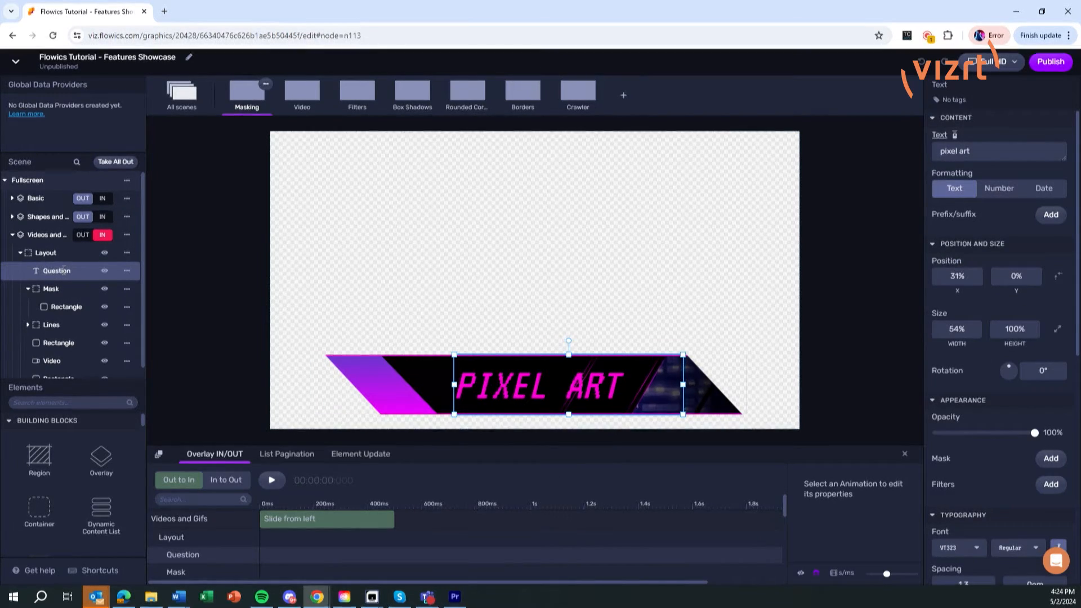
triple_click(999, 151)
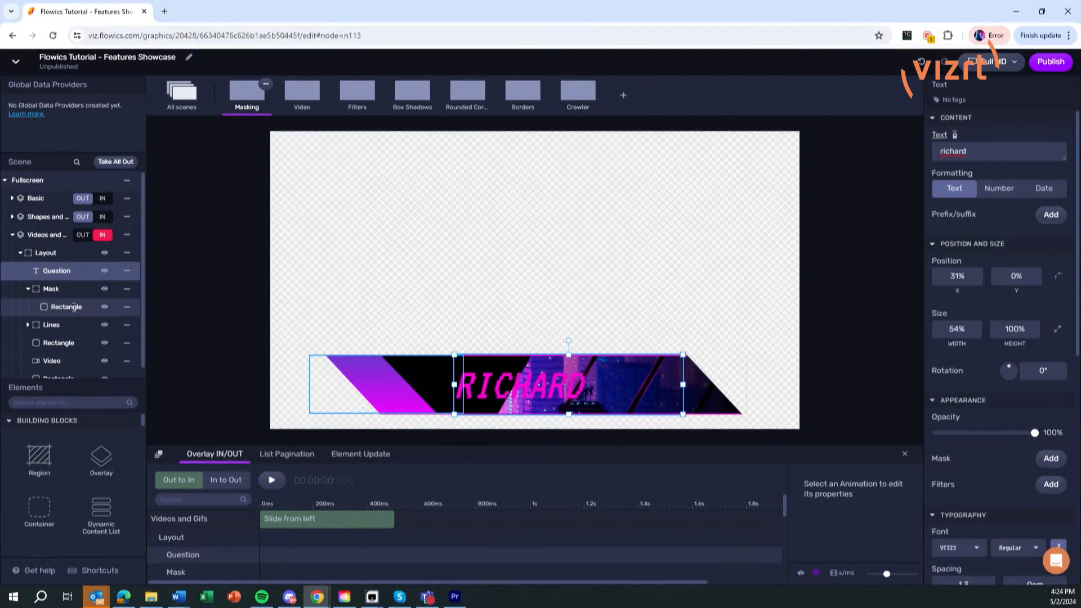
Inspect the banner's Rectangle and Video layers, then move to the Video scene.
click(57, 343)
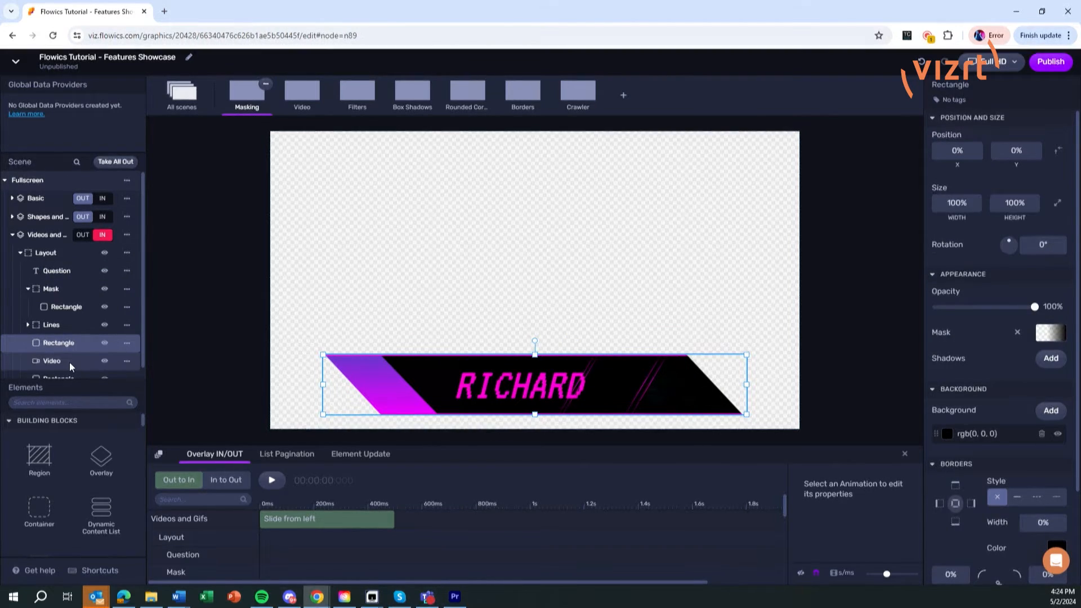
click(52, 360)
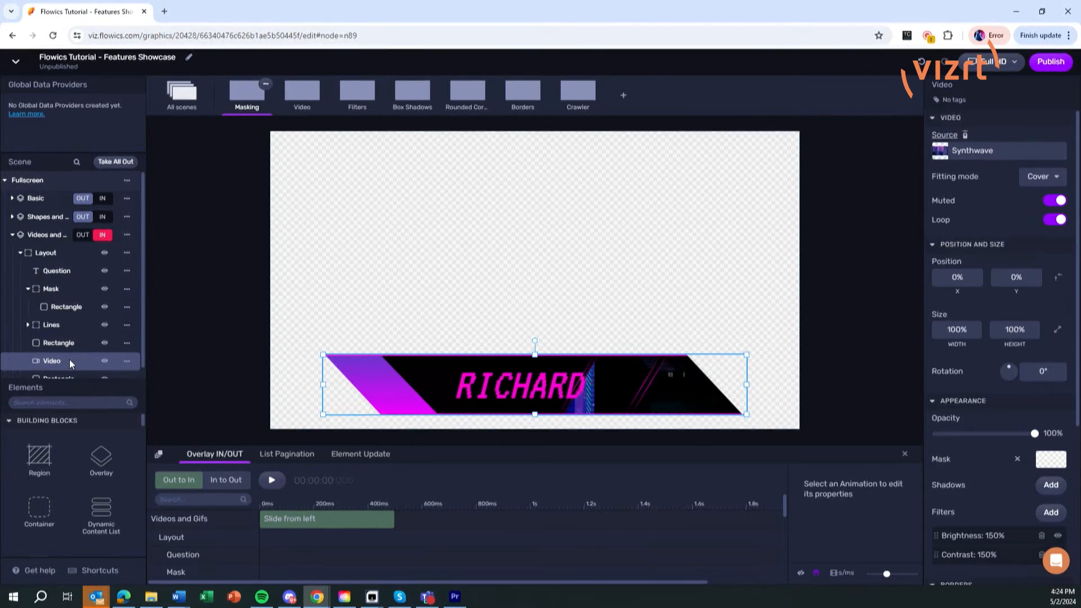
click(50, 289)
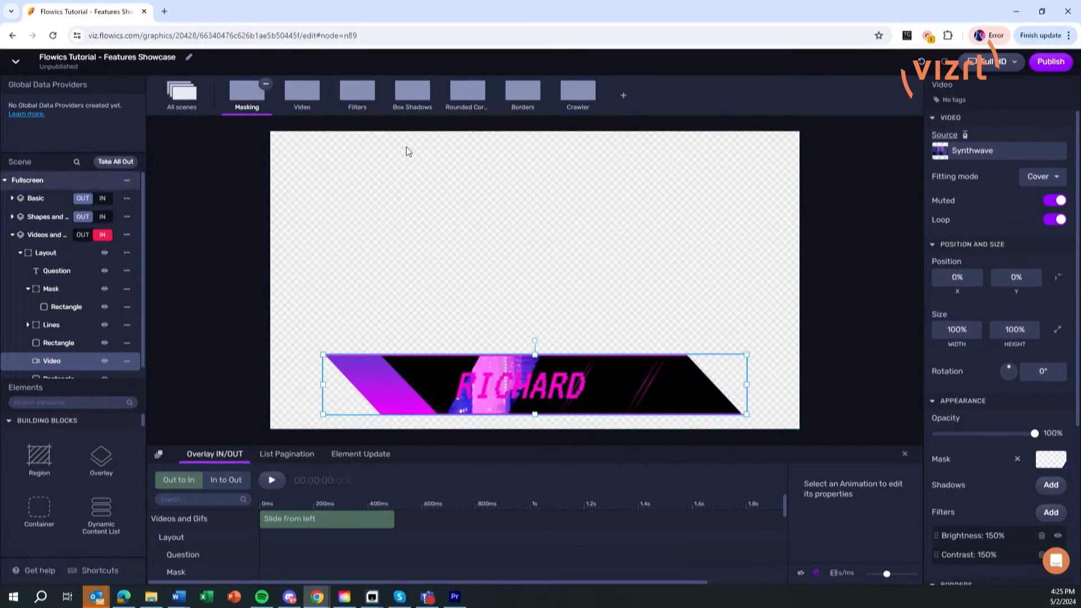
click(302, 95)
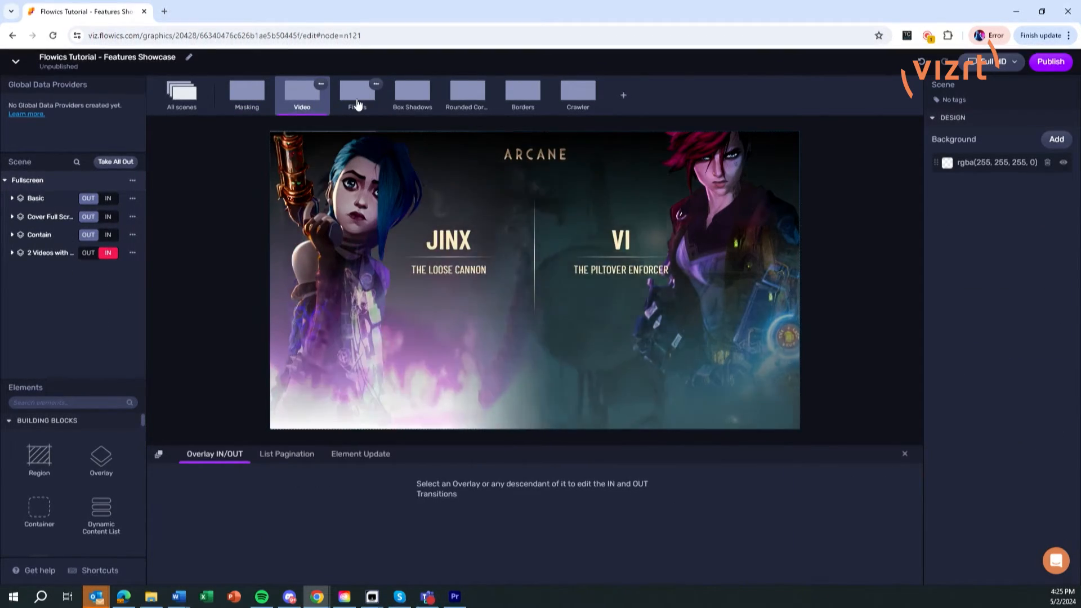
Browse Box Shadows and Borders to reach the Crawler scene, taking the Basic crawlers off screen.
click(412, 95)
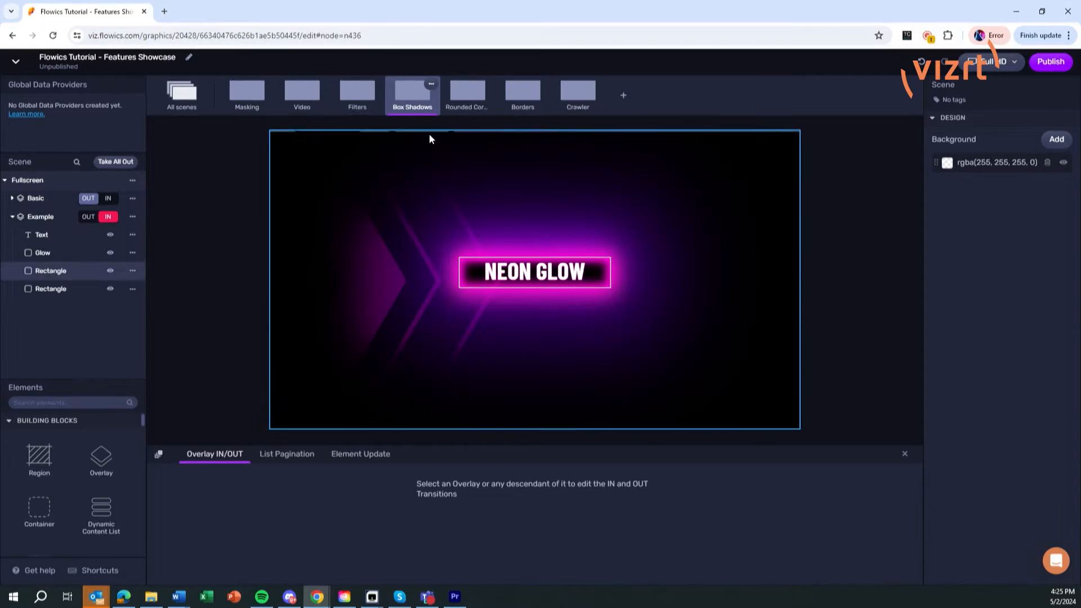
click(523, 95)
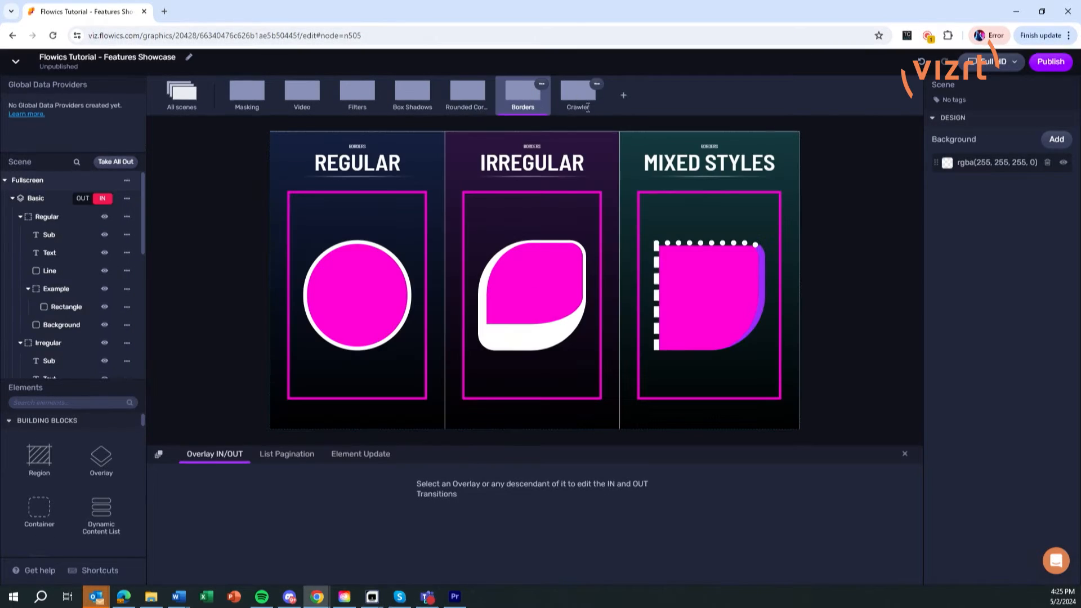
click(578, 95)
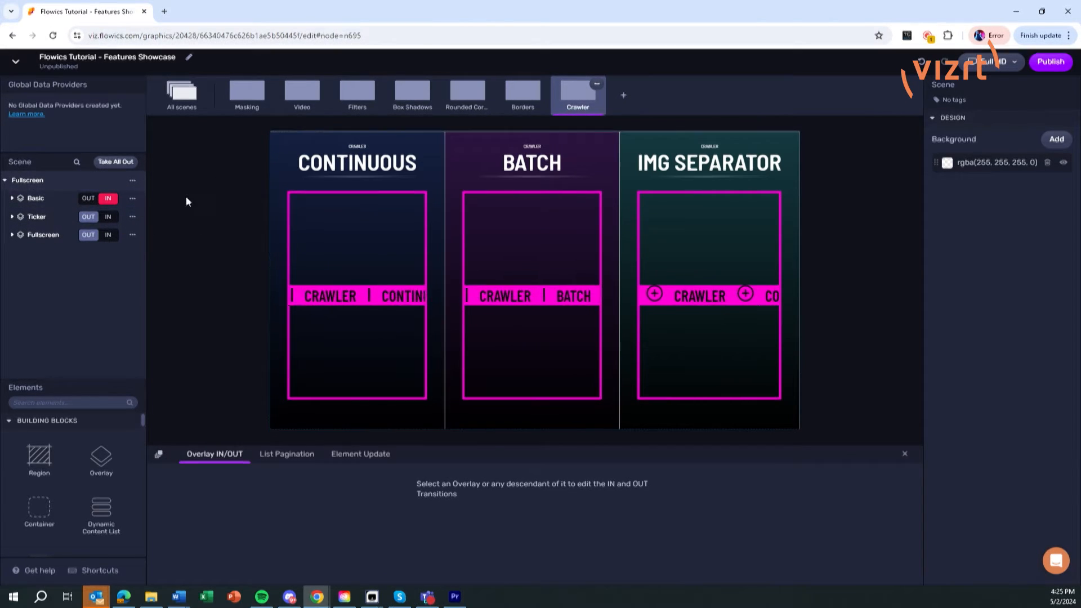
click(108, 198)
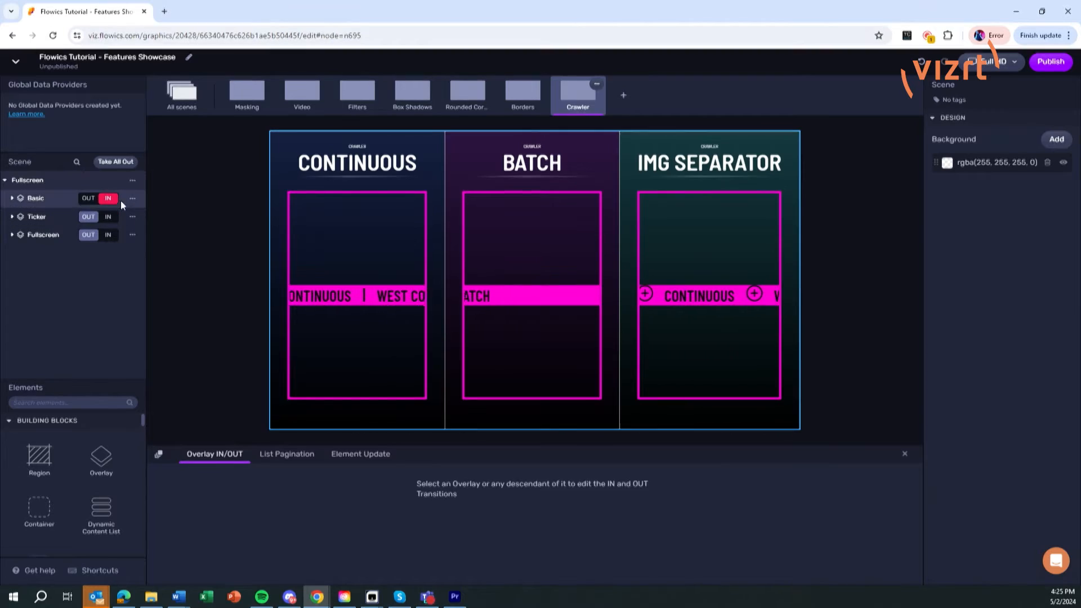
Put the Ticker crawler on air and recolor its background rectangle pink rgb(255, 1, 233).
click(108, 216)
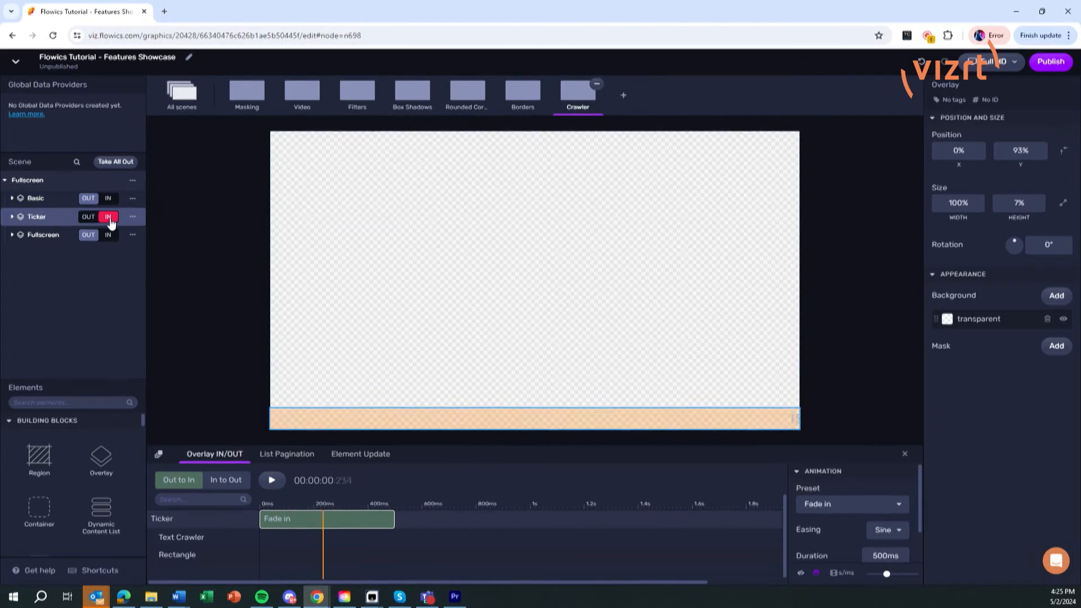
click(108, 216)
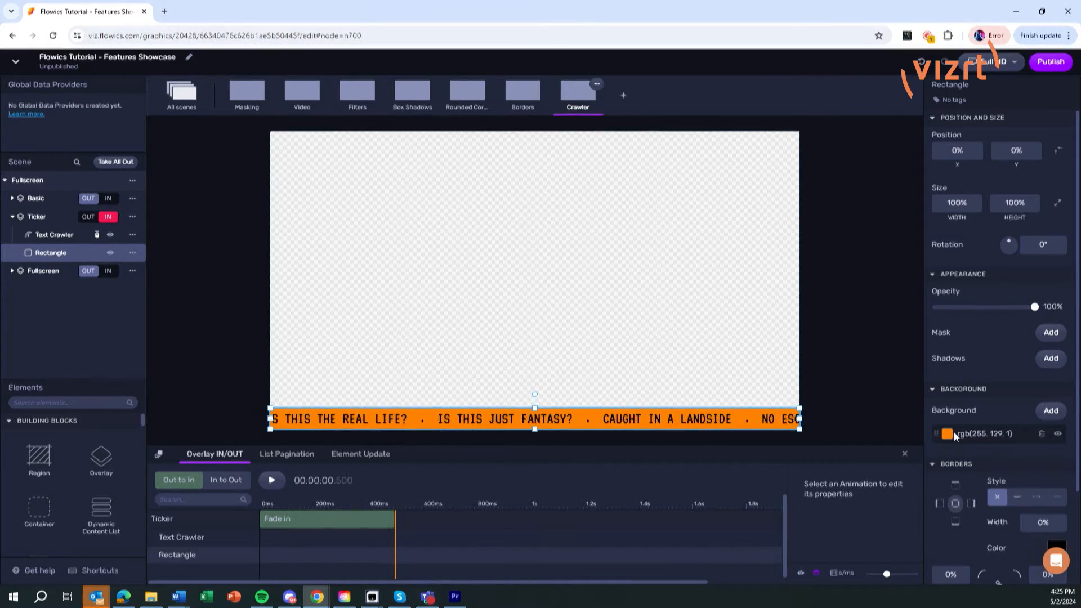
click(948, 433)
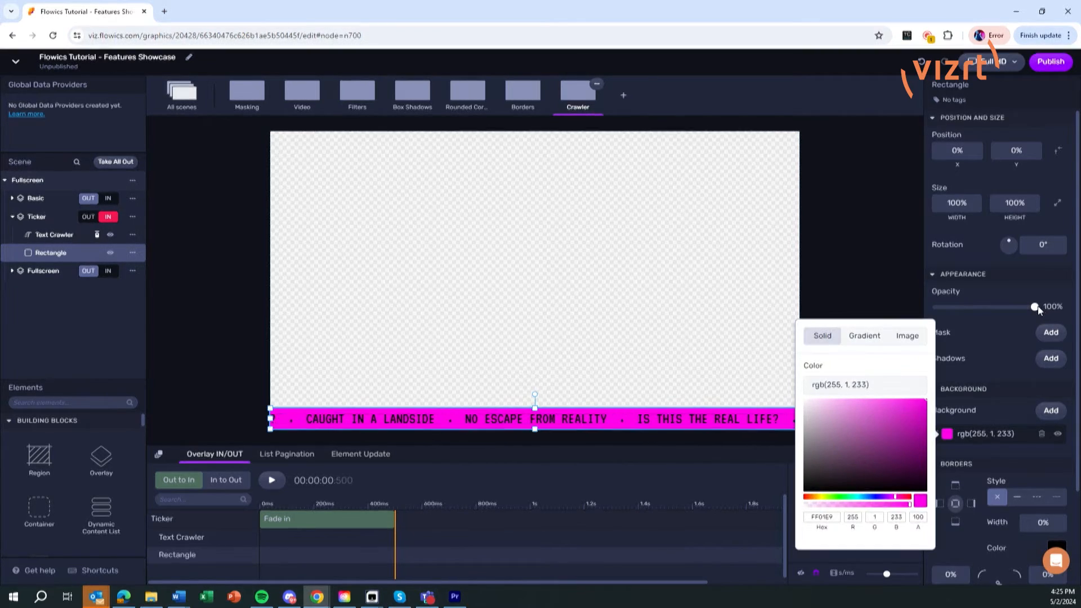
click(54, 235)
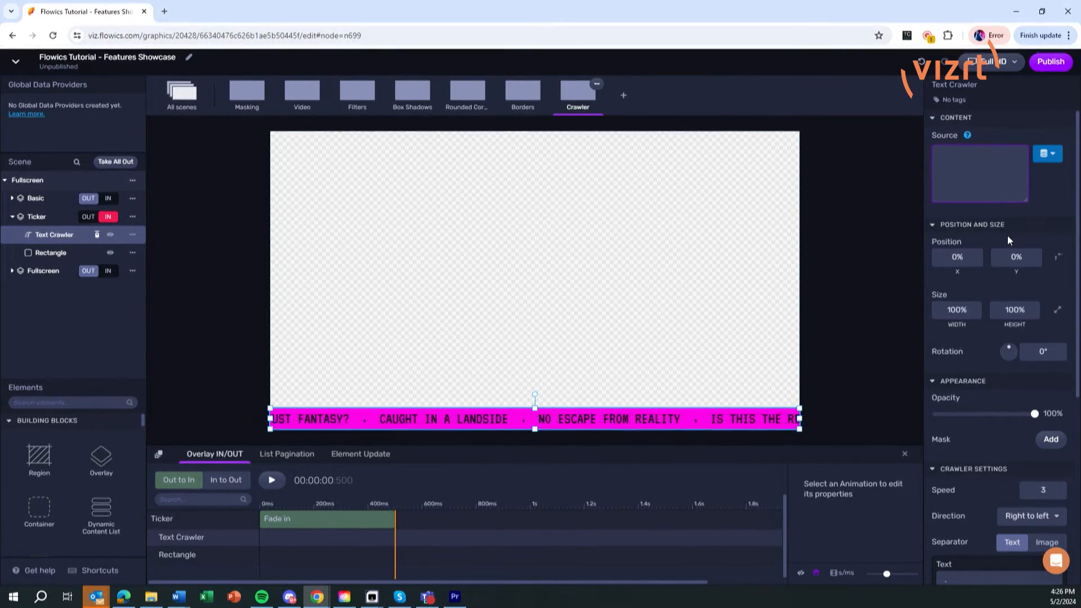
Set the Text Crawler source to 'Viz Flowics is awesome!'.
text(Viz)
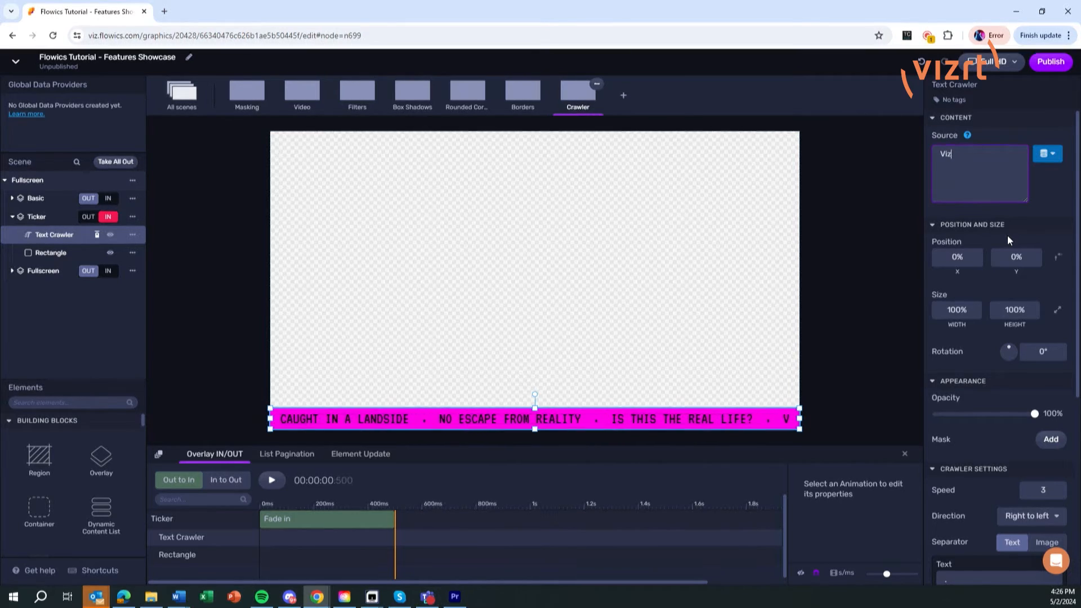
text(Flowics)
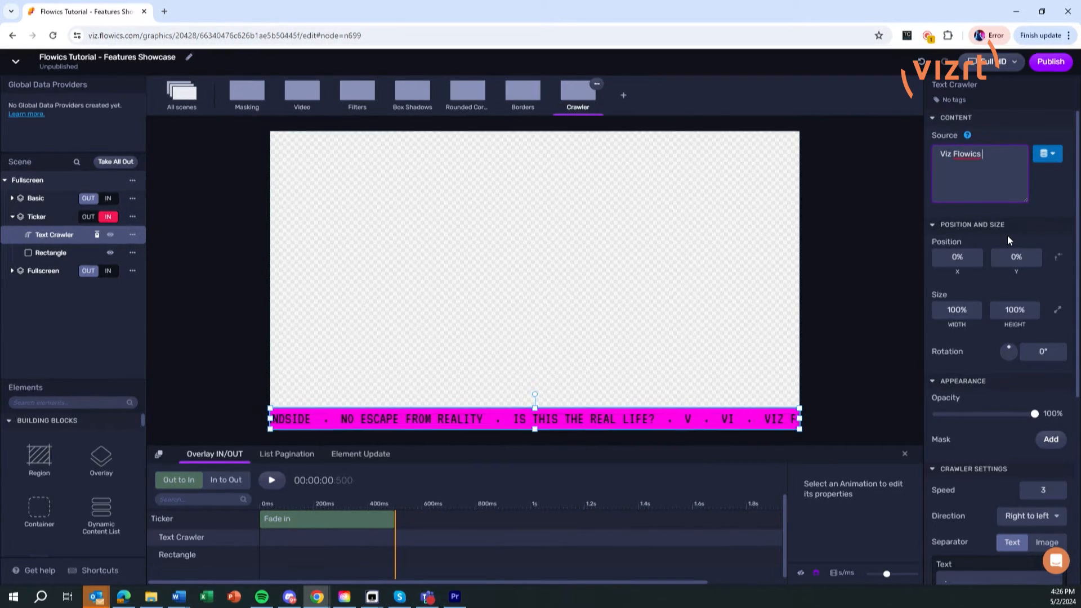
text(is awesome!)
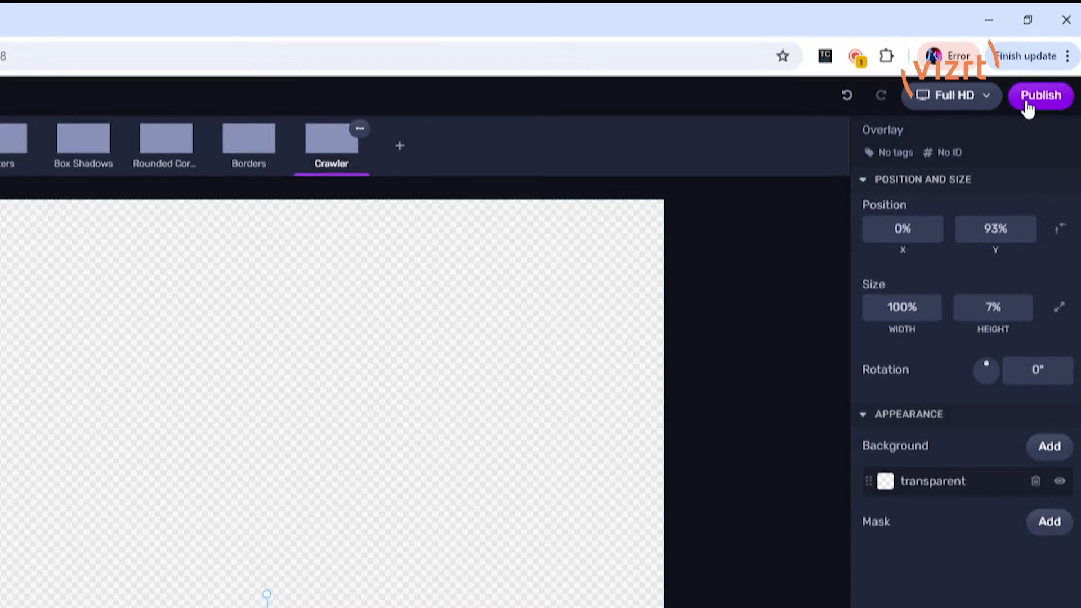
Publish the package for Classic Control and open its remote control page.
click(1040, 95)
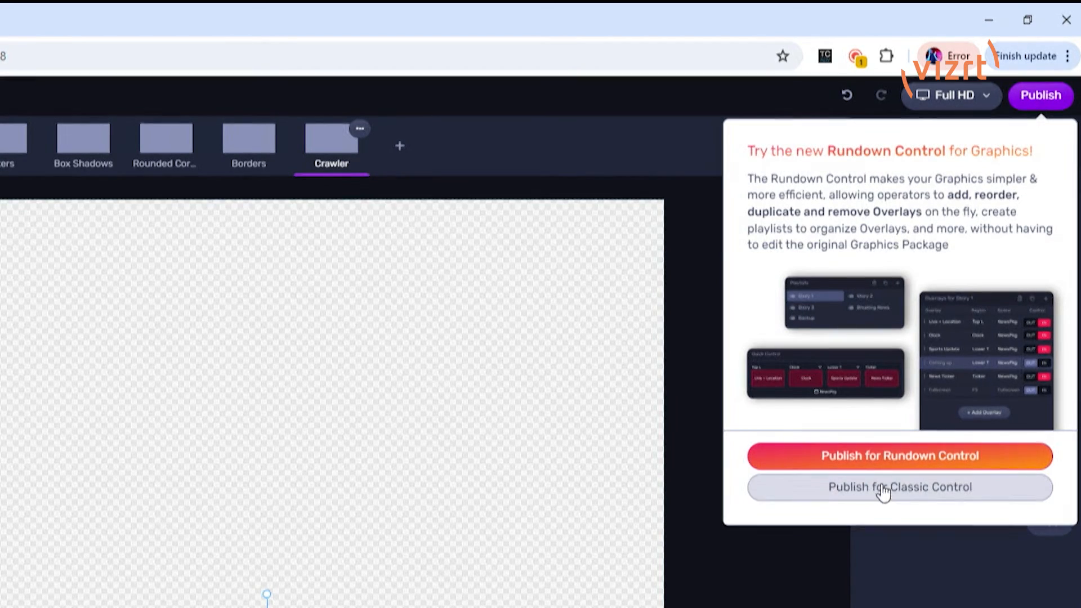
click(899, 487)
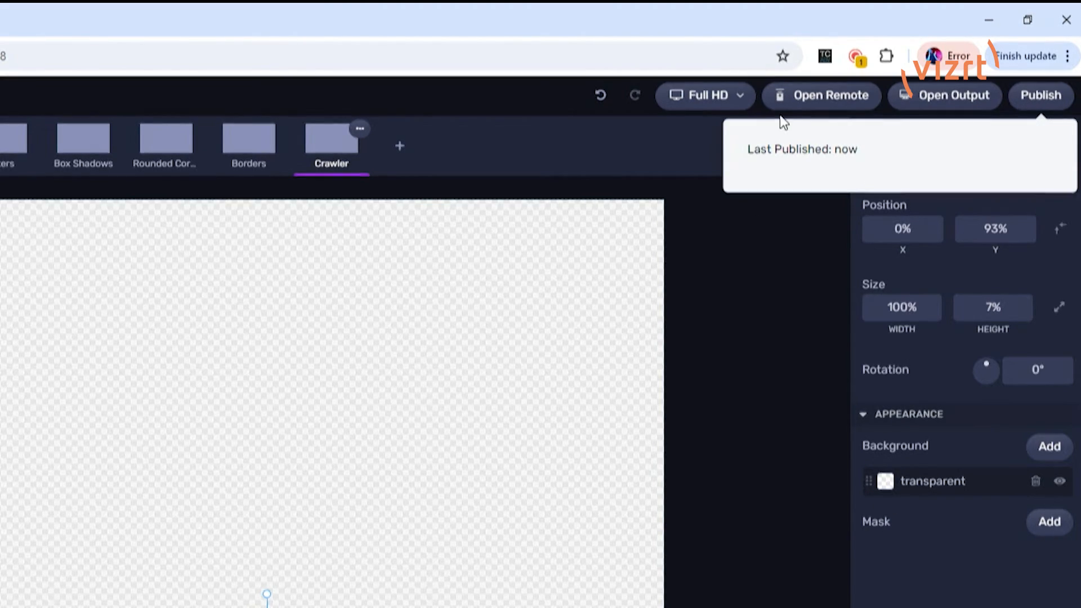
mouse_move(821, 94)
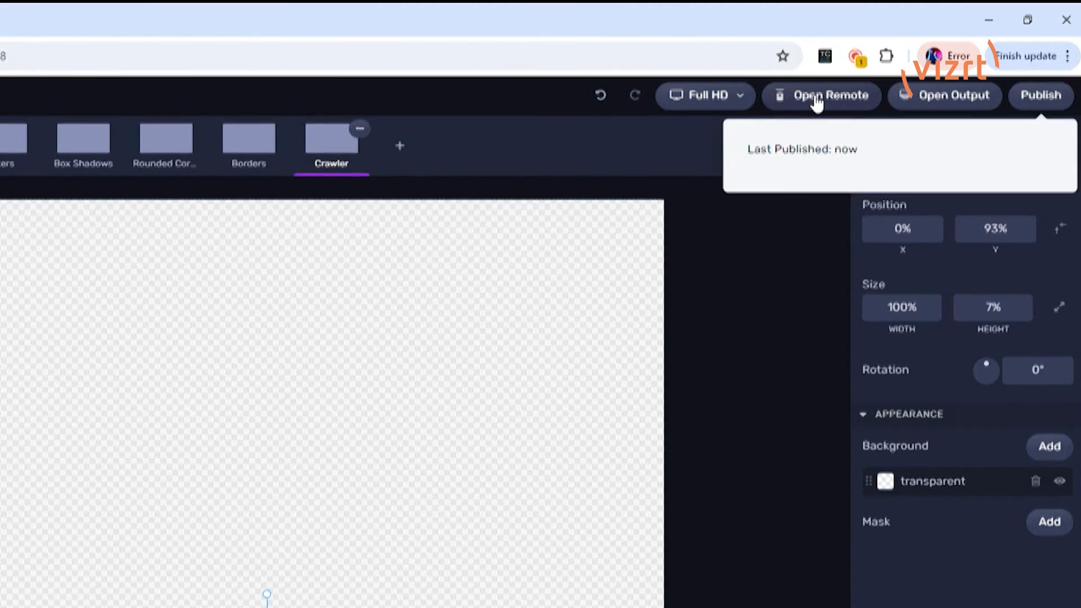
click(821, 95)
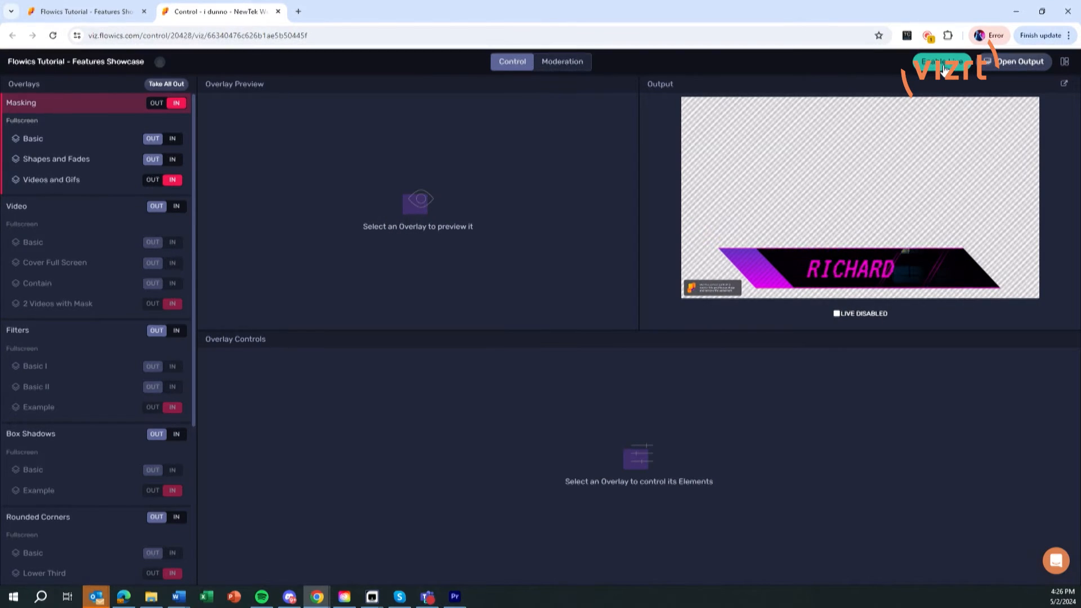
Go live and set the Crawler group and Ticker overlay to IN, showing the Text Crawler controls.
click(941, 61)
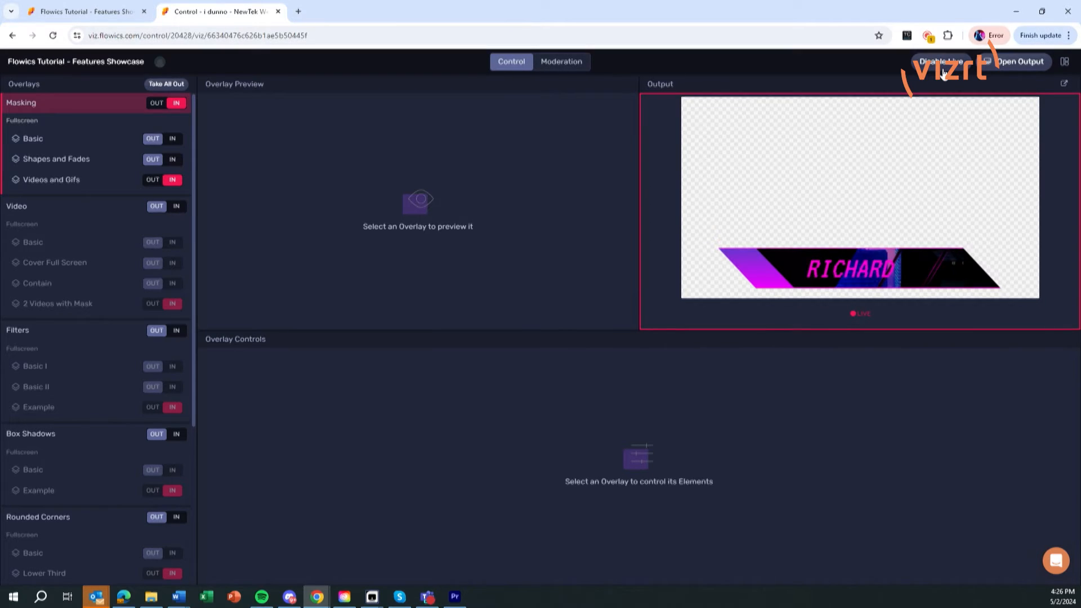
mouse_move(821, 223)
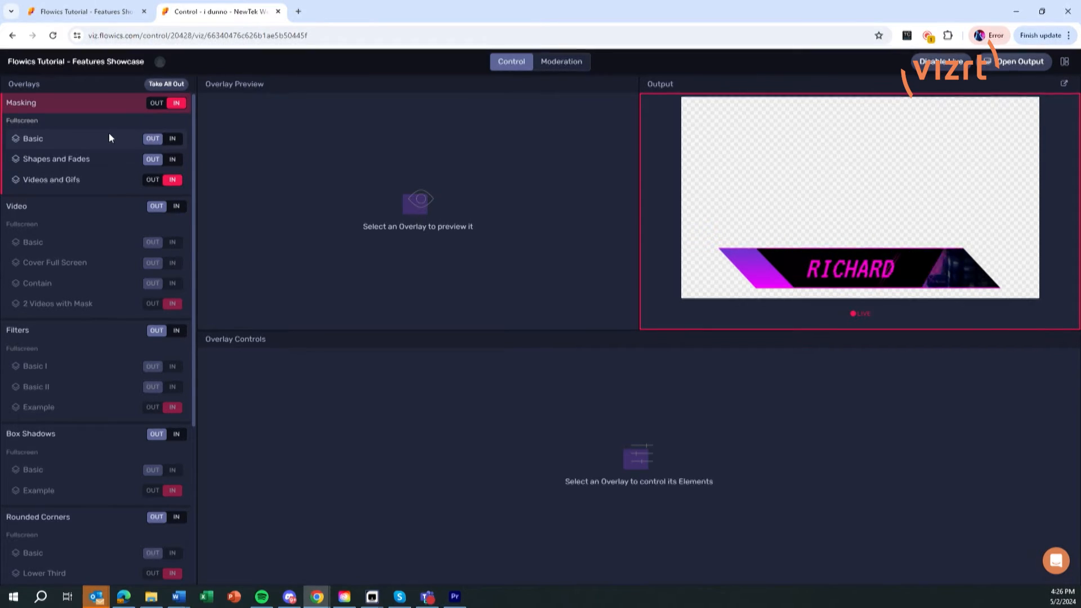
scroll(down, 3)
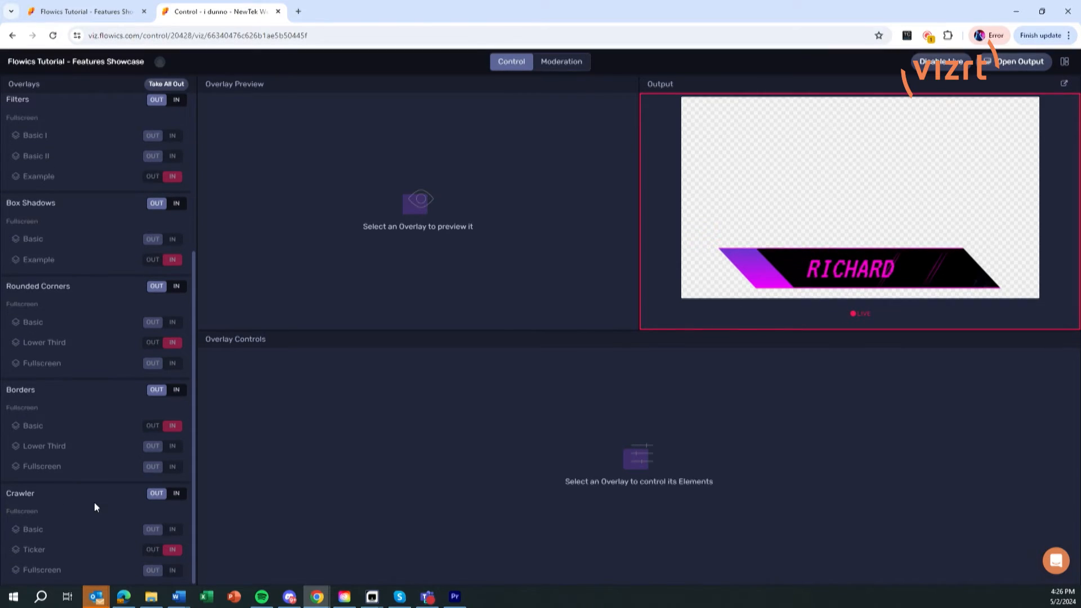
click(176, 493)
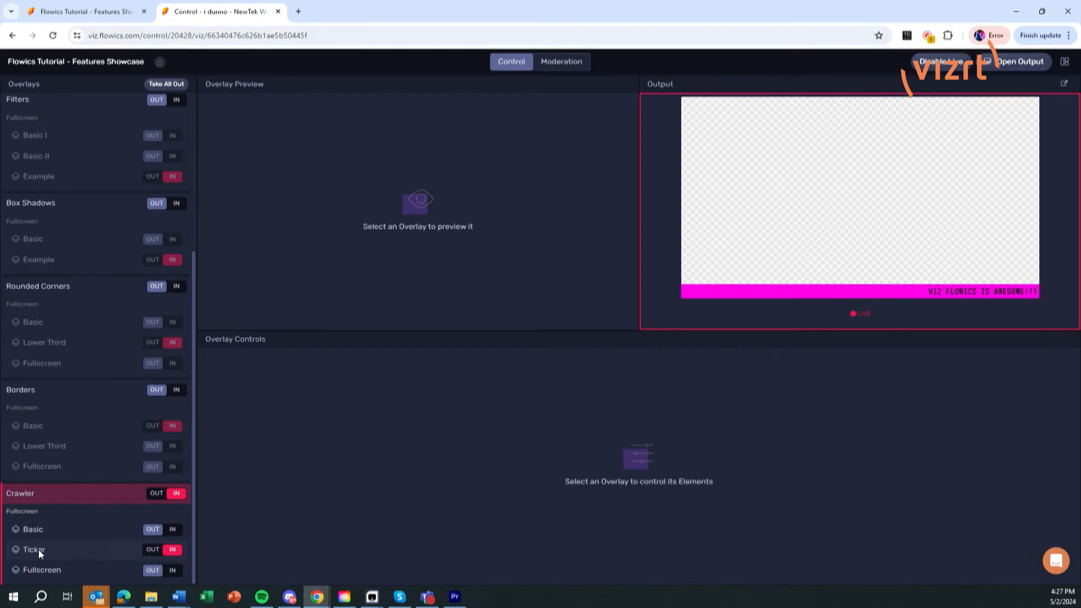
click(152, 550)
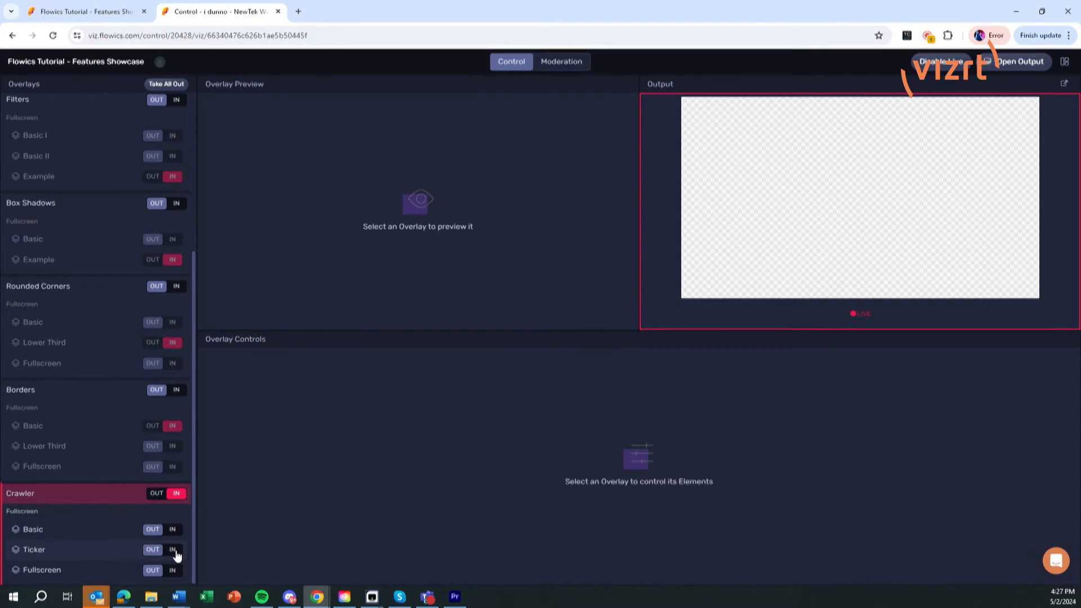
click(173, 550)
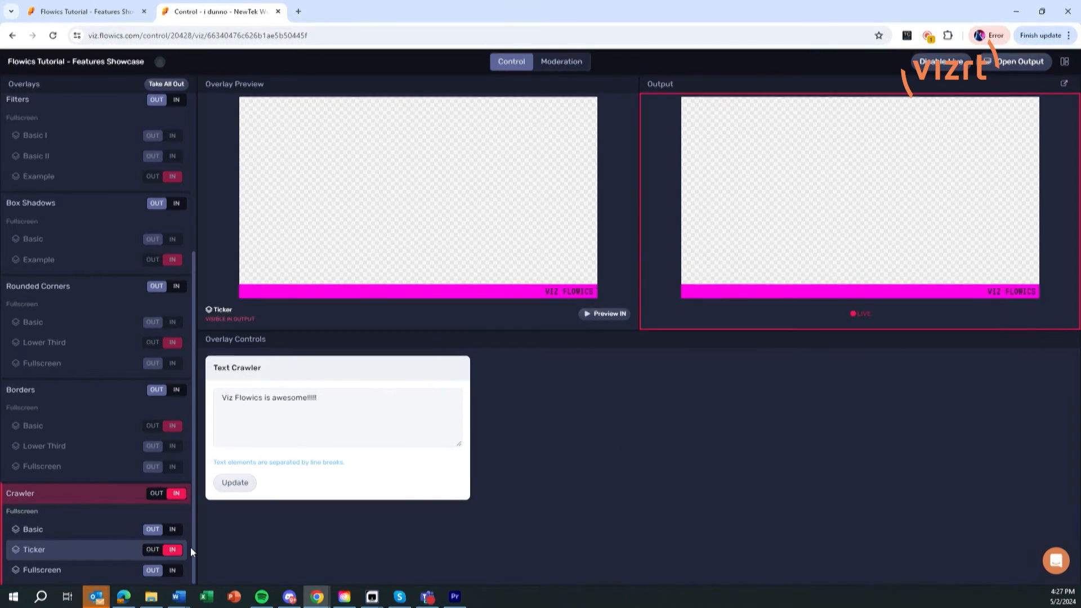
click(234, 482)
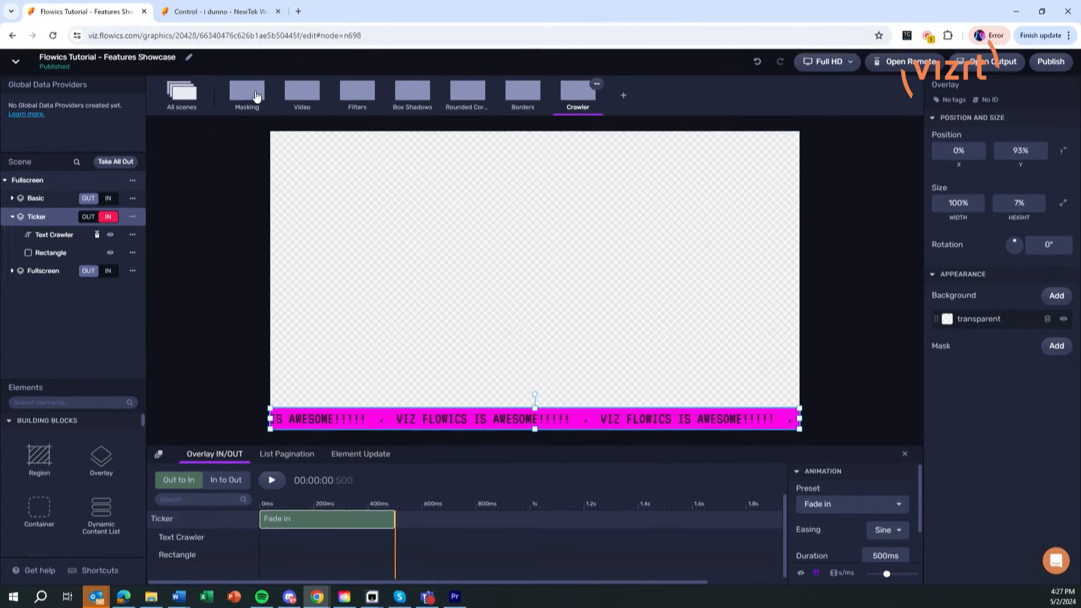
Return to overlay control and open the public live output page.
click(218, 12)
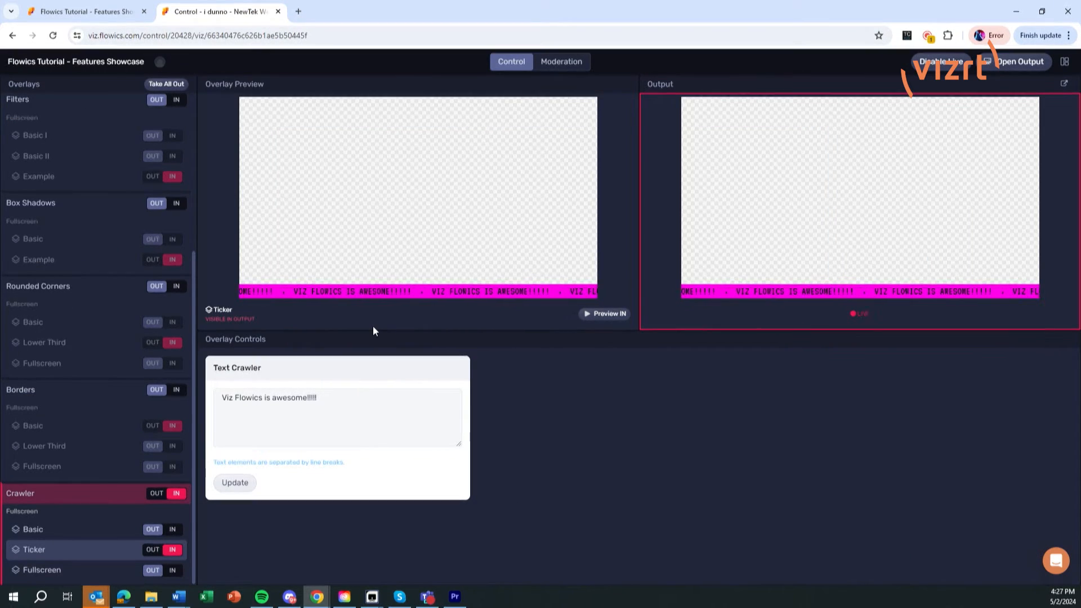
mouse_move(998, 82)
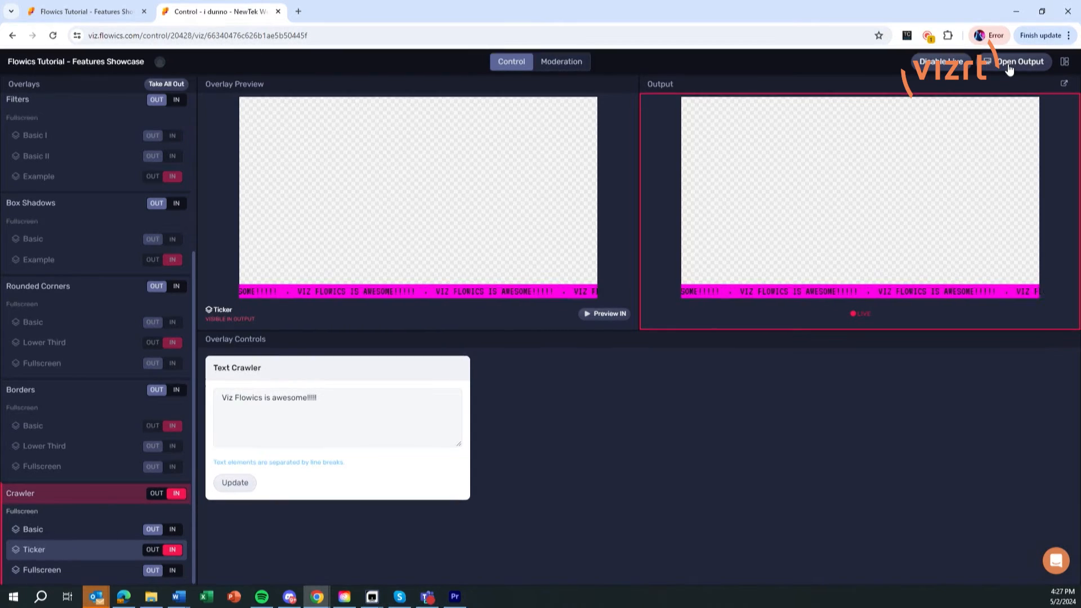
click(1022, 61)
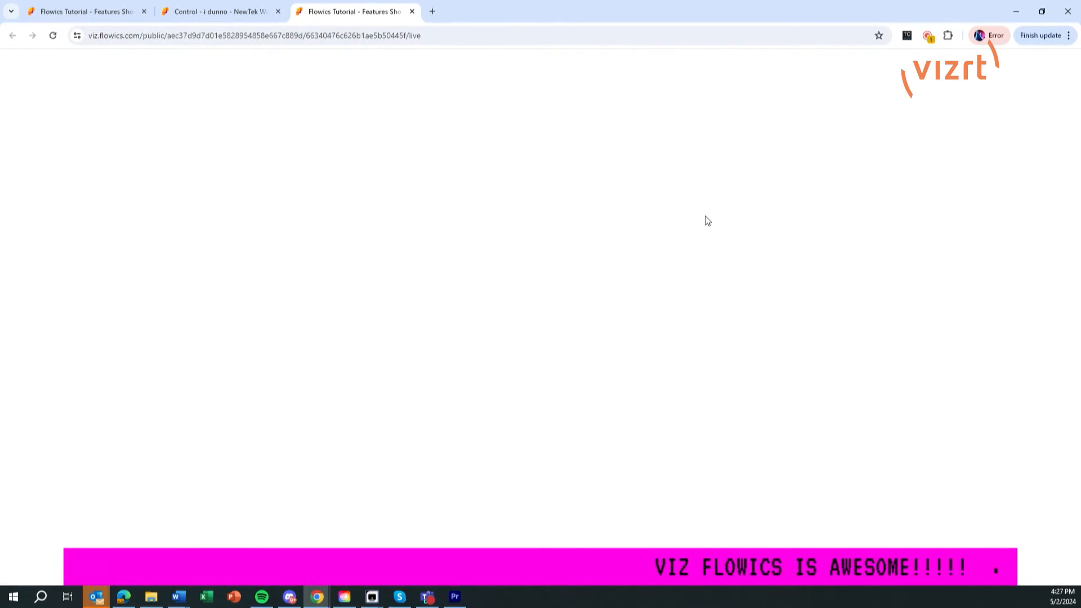
mouse_move(684, 483)
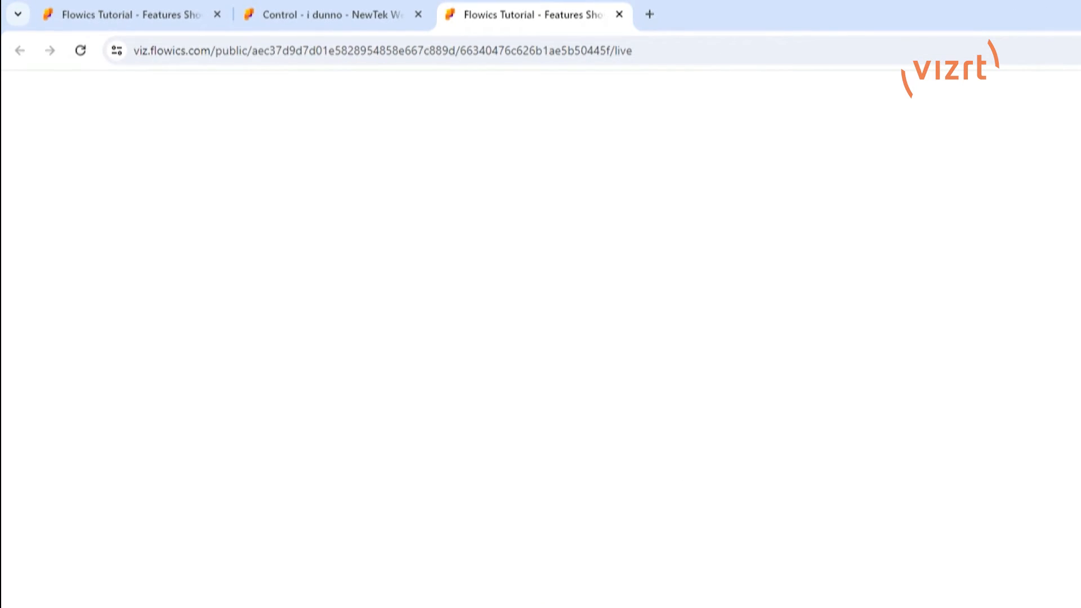
mouse_move(649, 55)
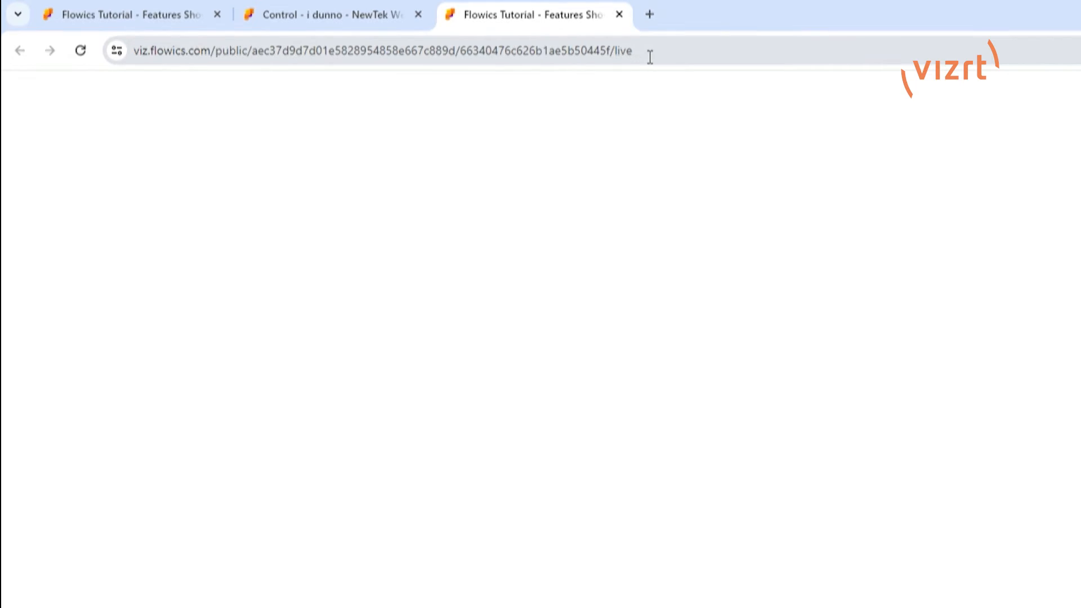
Select and copy the public live output page's web address.
click(373, 49)
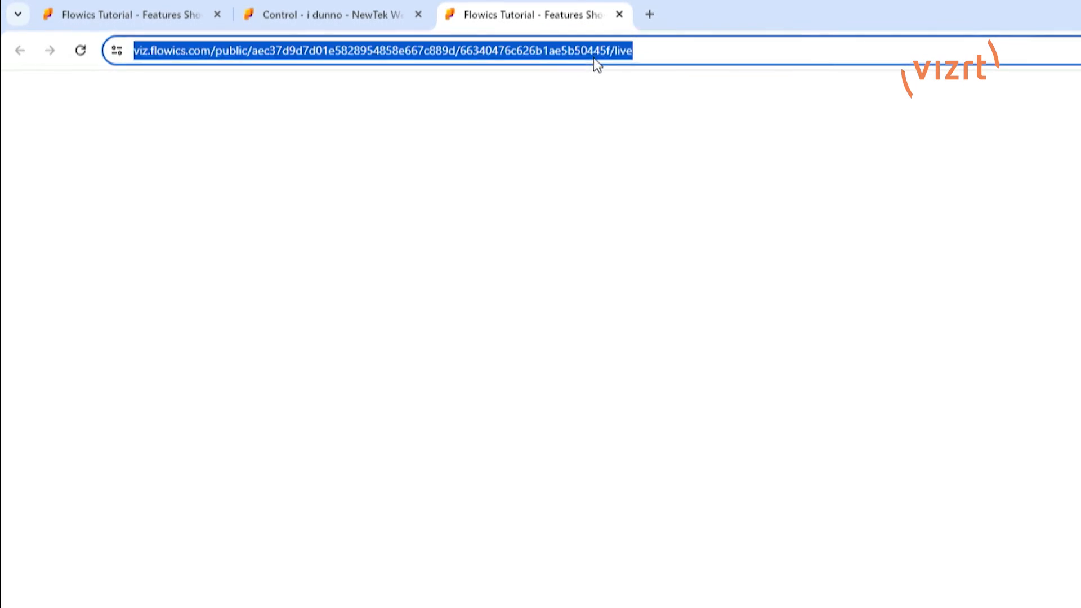
right_click(383, 50)
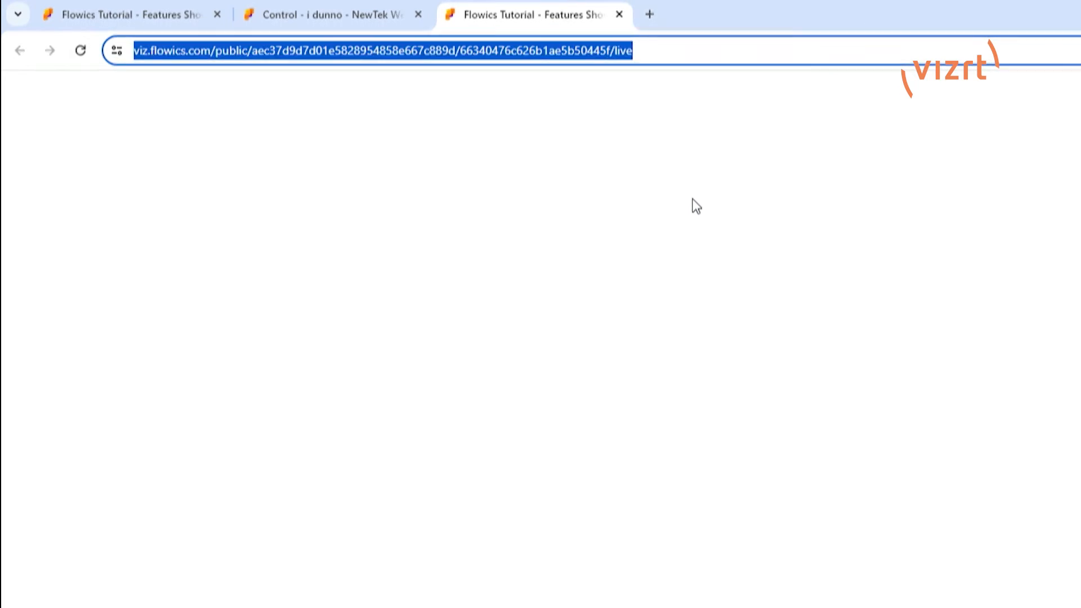
mouse_move(691, 214)
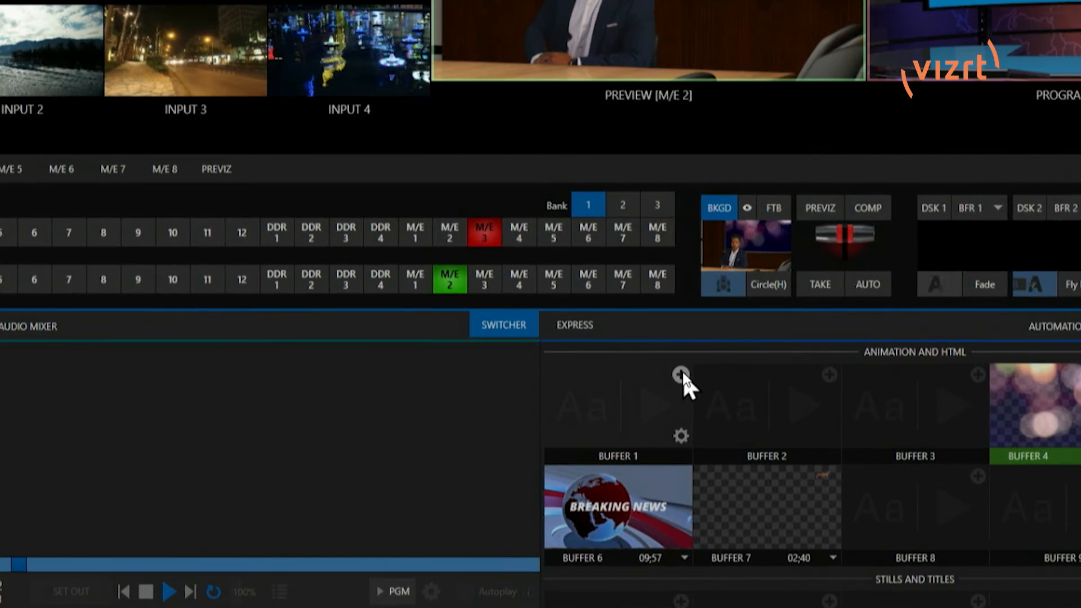
Set Buffer 1's Web Browser source address to the Flowics ticker's live output URL.
click(683, 376)
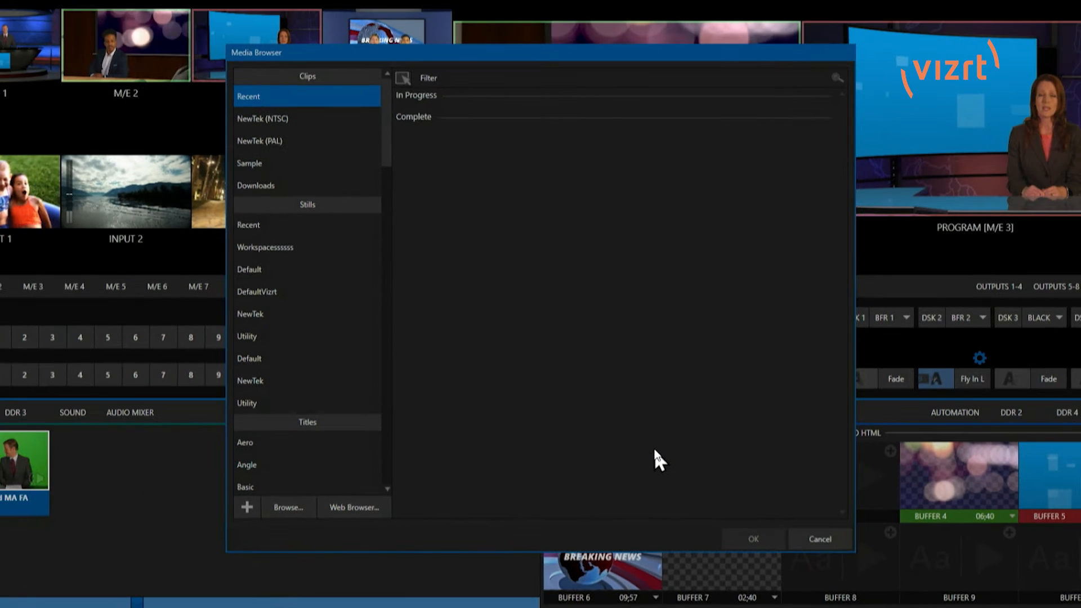
mouse_move(584, 246)
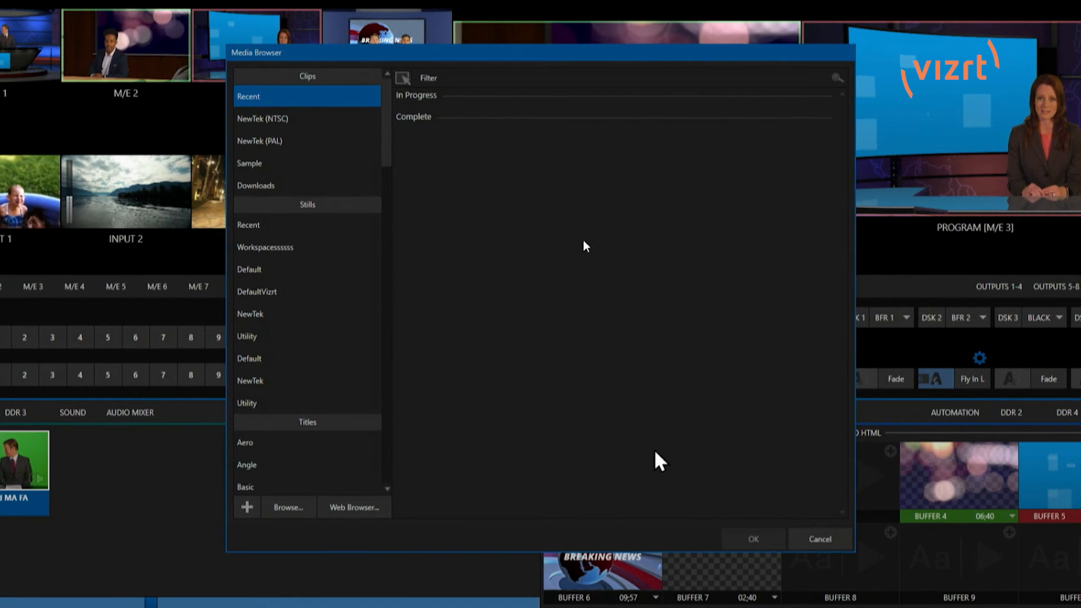
click(263, 118)
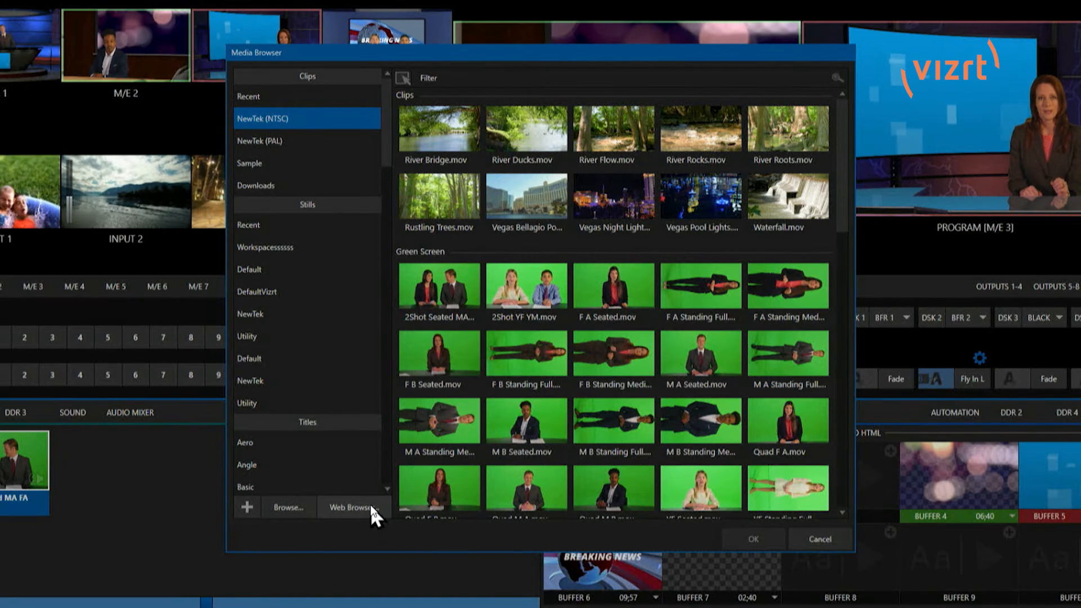
click(353, 508)
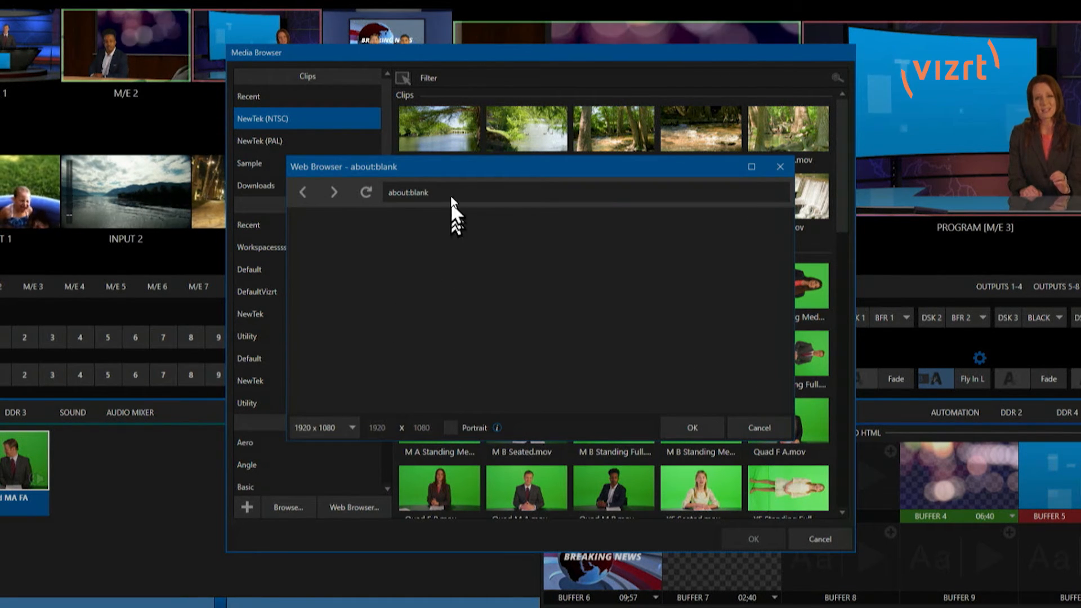
click(408, 193)
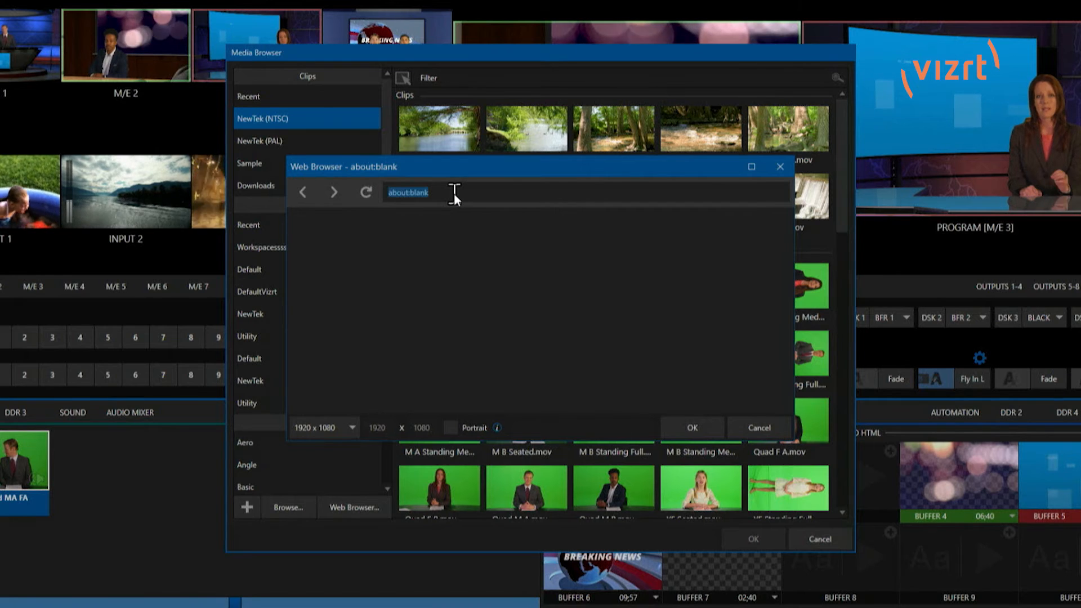
text(viz.flowics.com/public/aec37d9d7d01e5828954858e667c889d/66340476c626b1ae5b50445f/live)
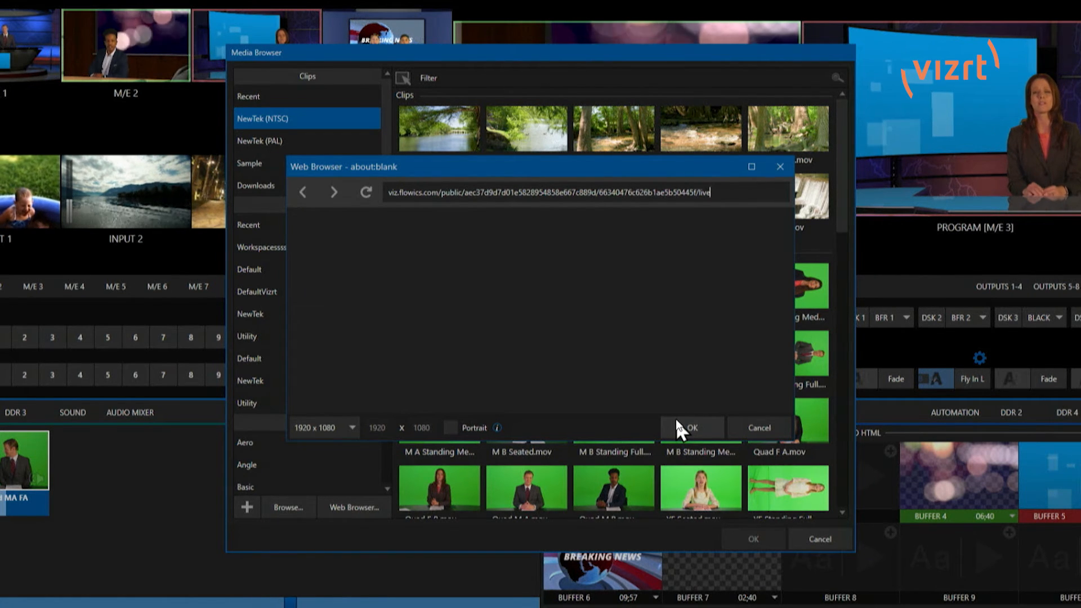
mouse_move(724, 391)
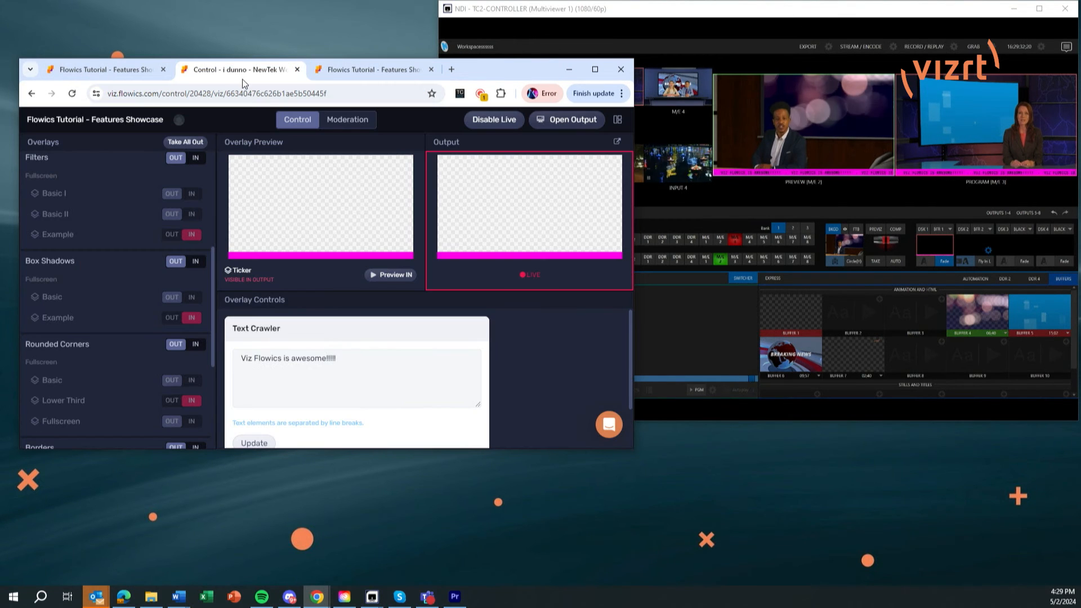
scroll(up, 3)
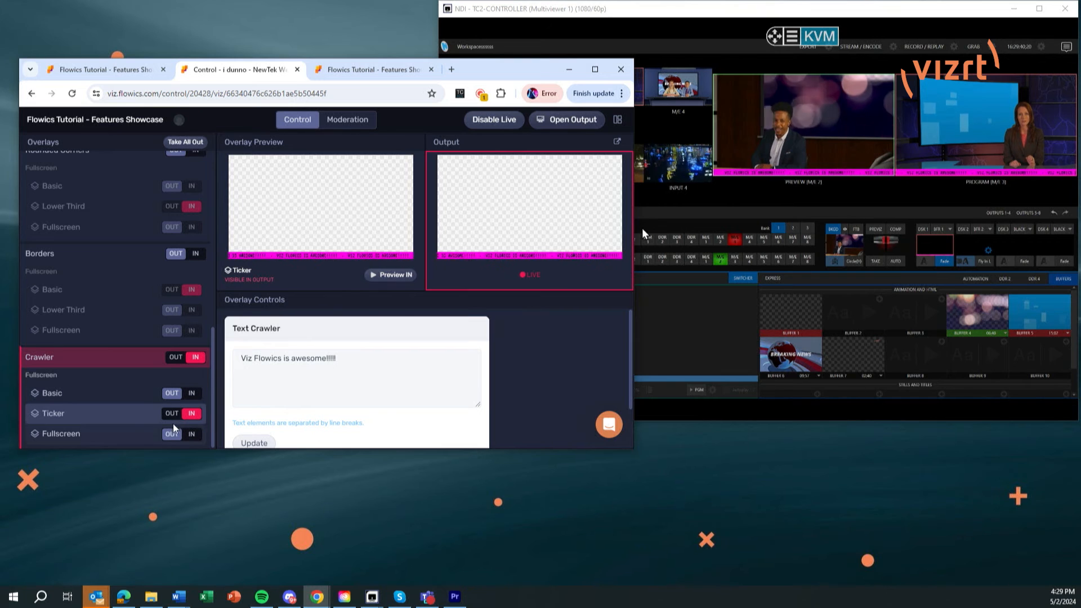
click(171, 413)
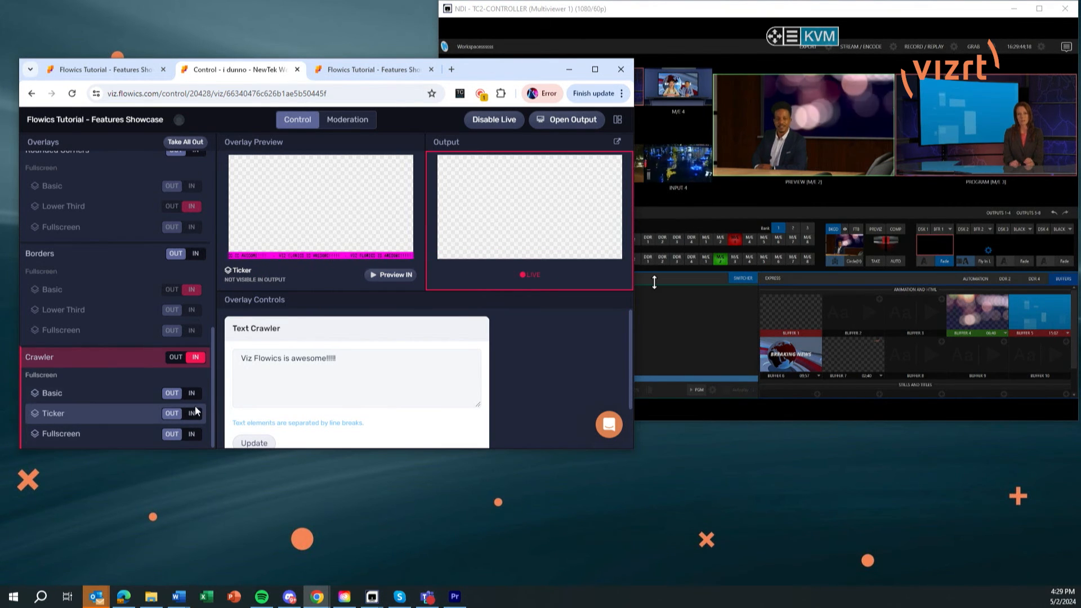
click(193, 414)
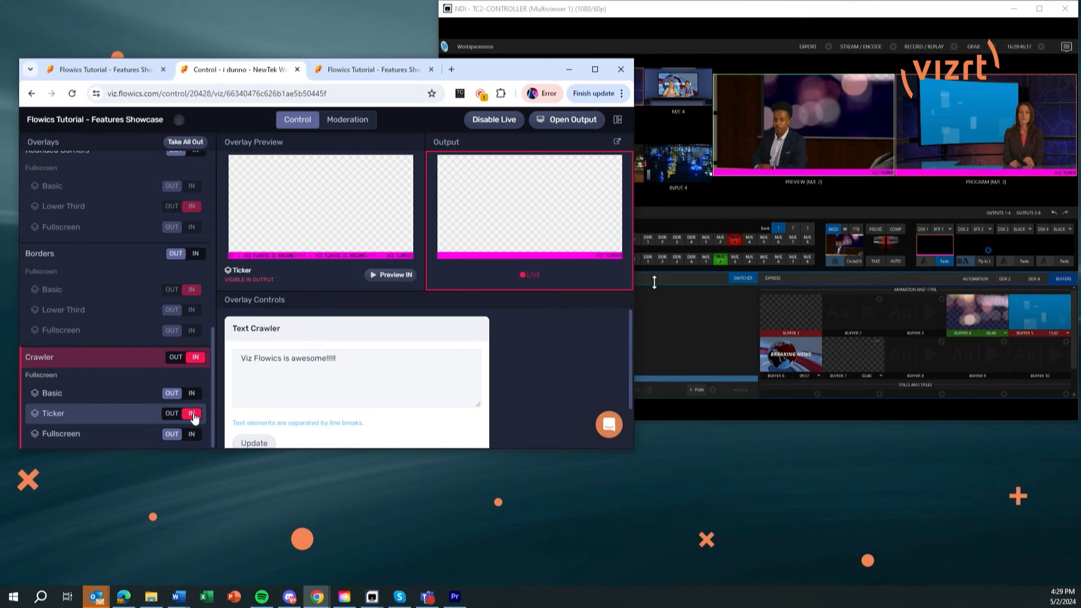